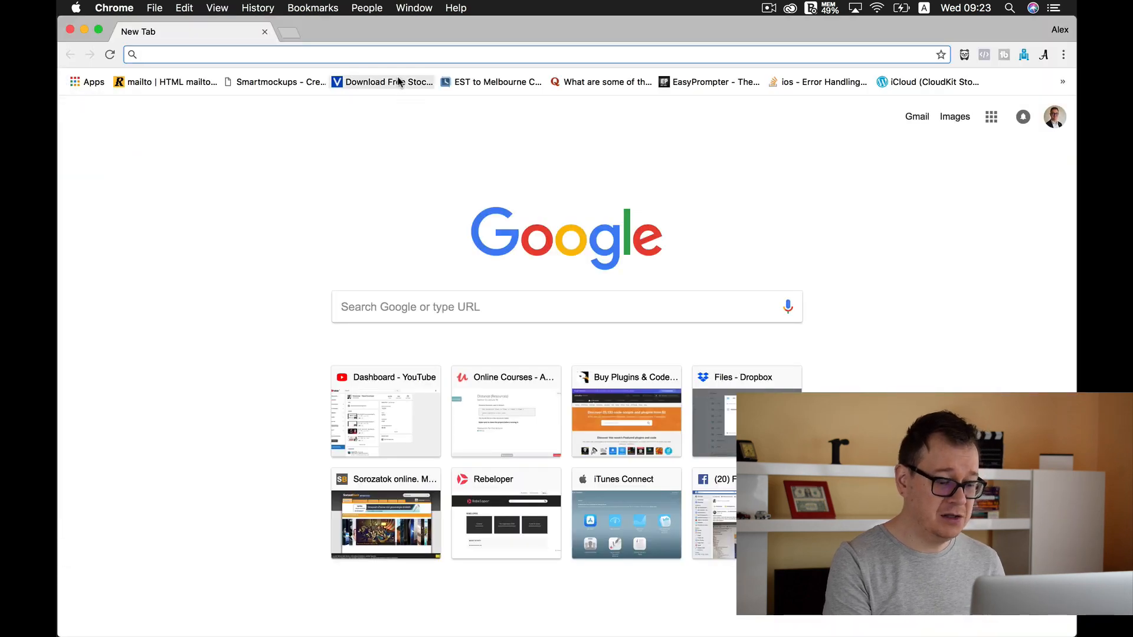
type("https://github.com")
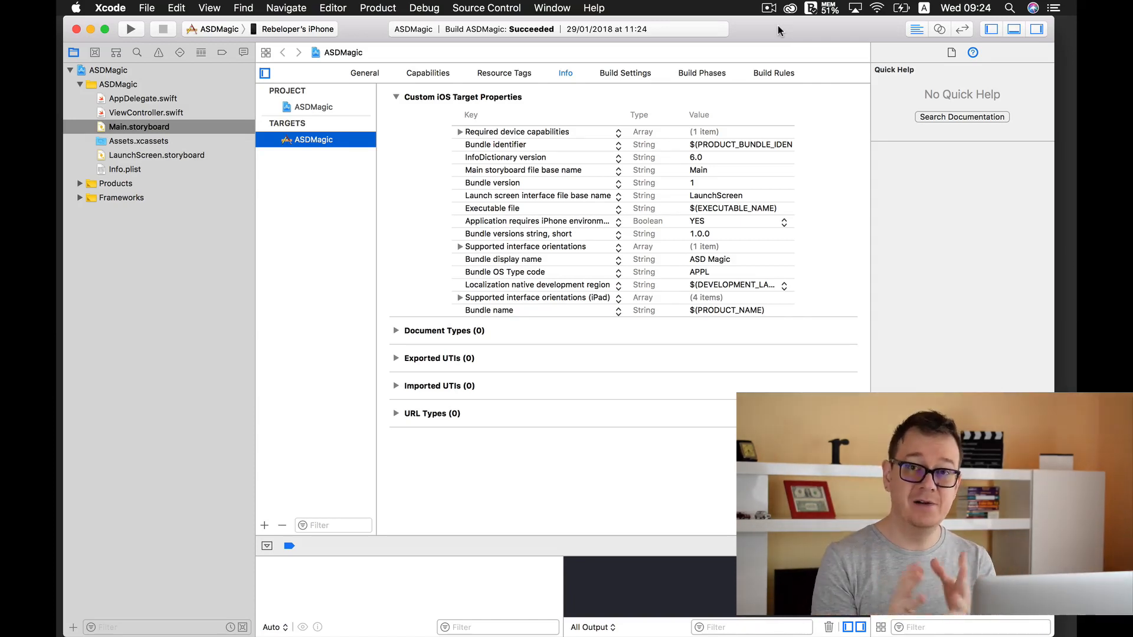
mouse_move(440, 46)
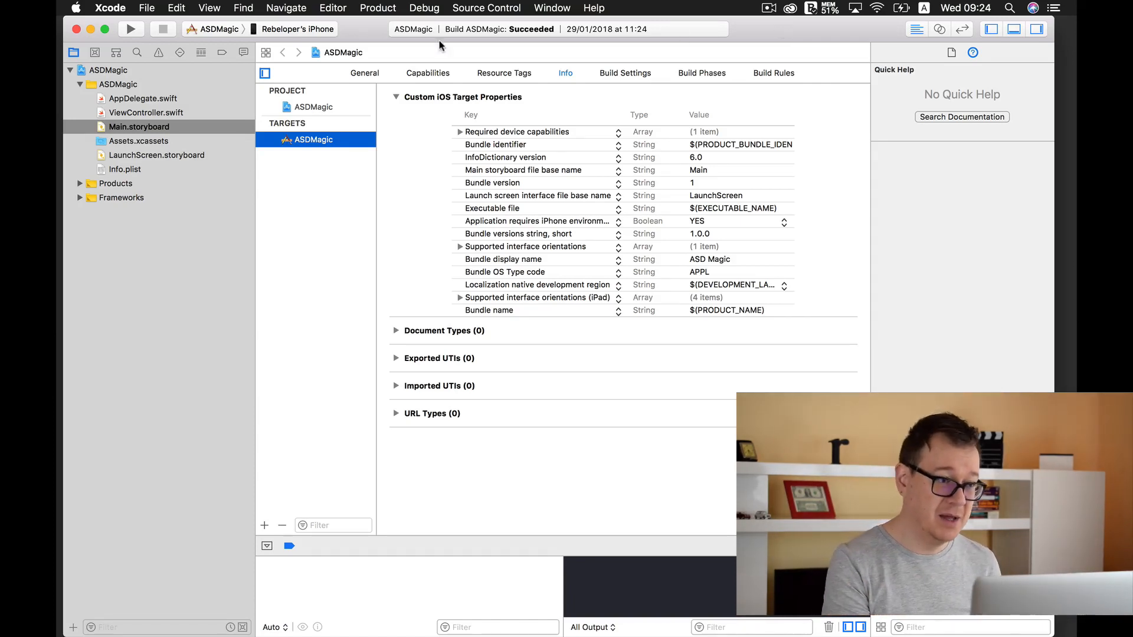
left_click(110, 8)
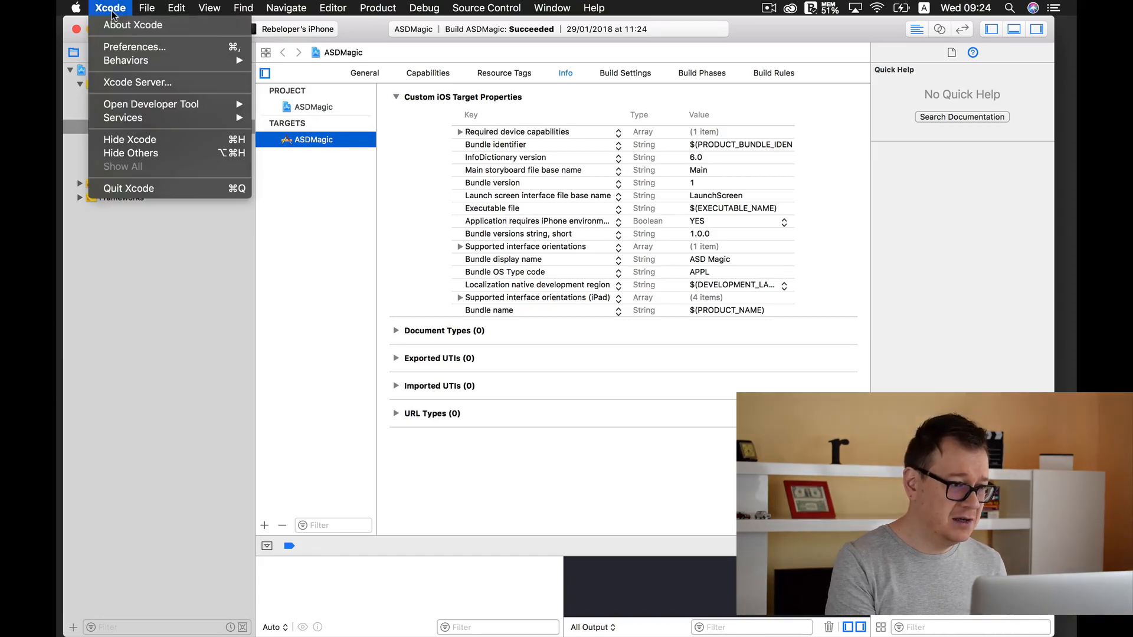
left_click(110, 8)
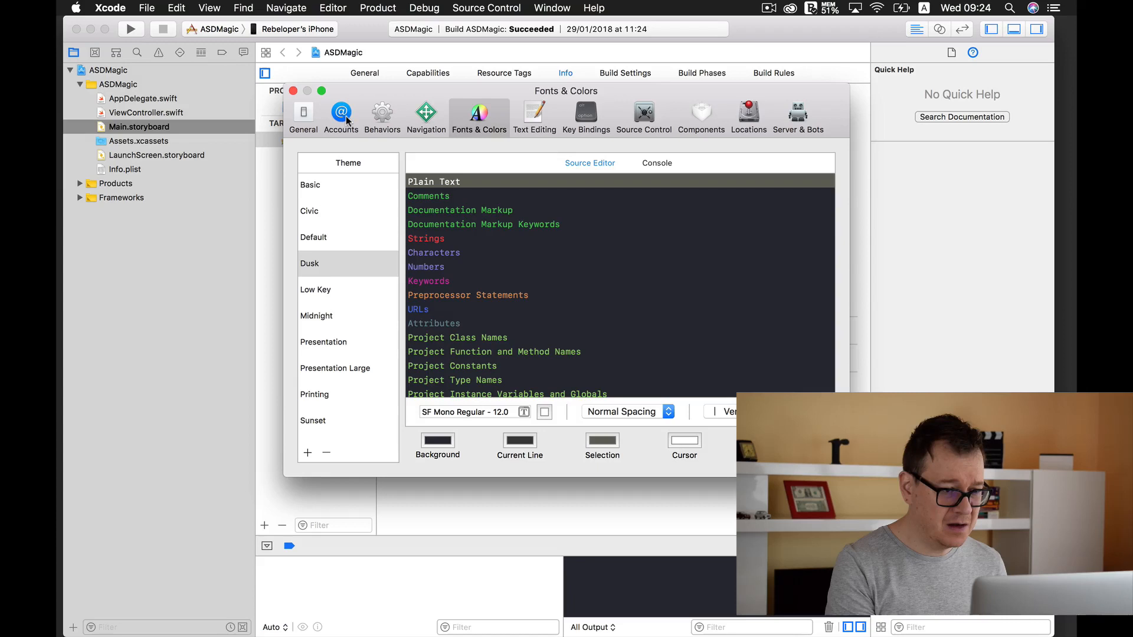
left_click(341, 116)
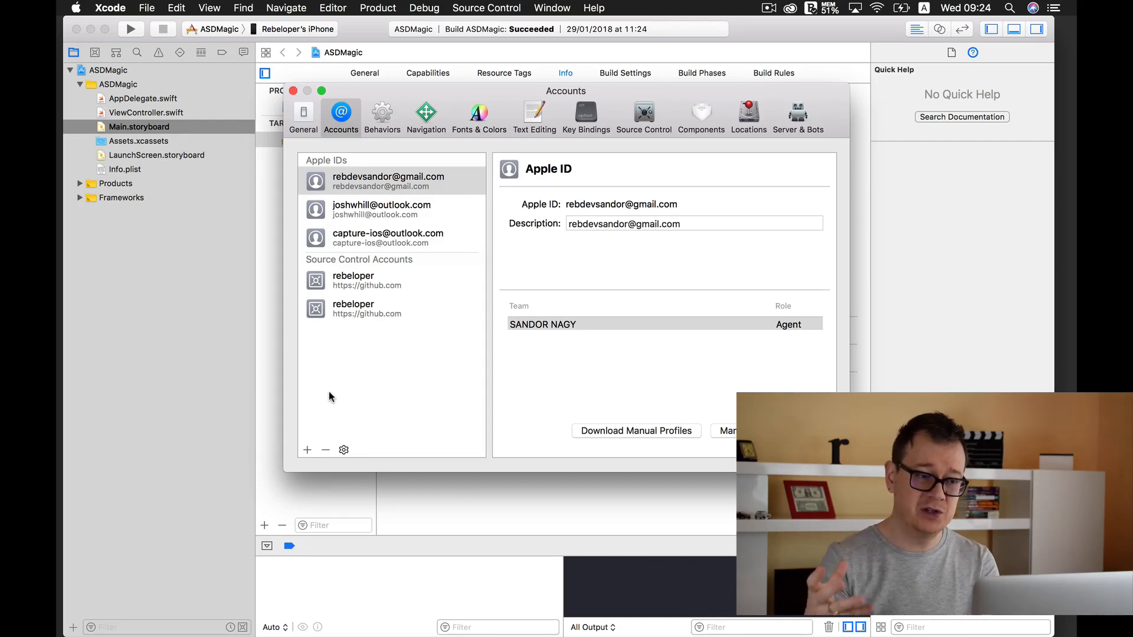
mouse_move(307, 454)
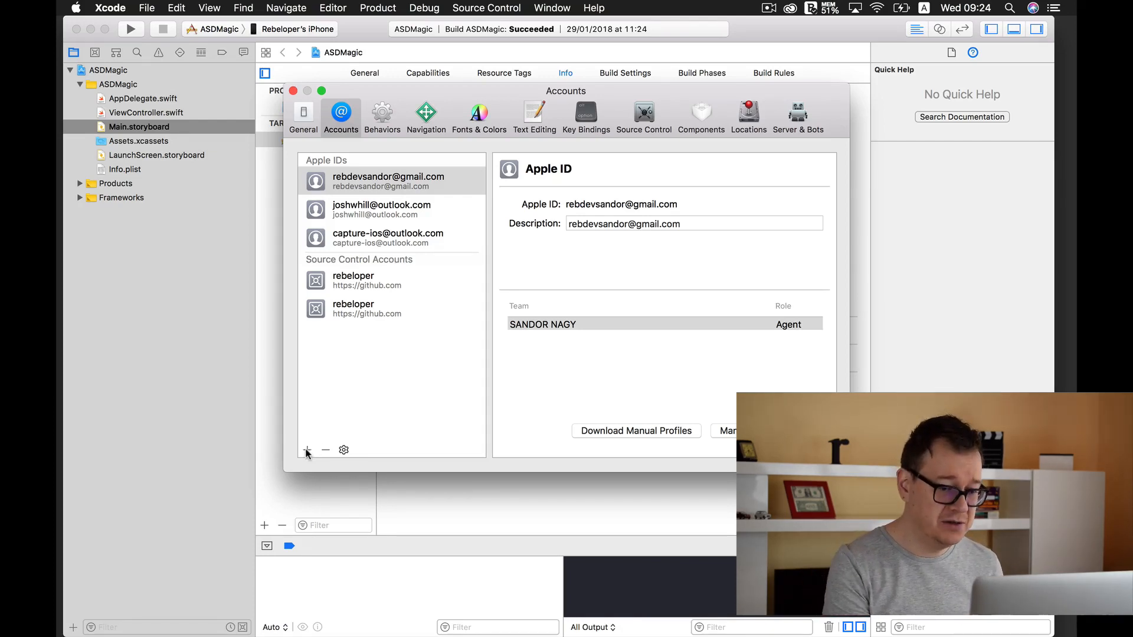
left_click(306, 450)
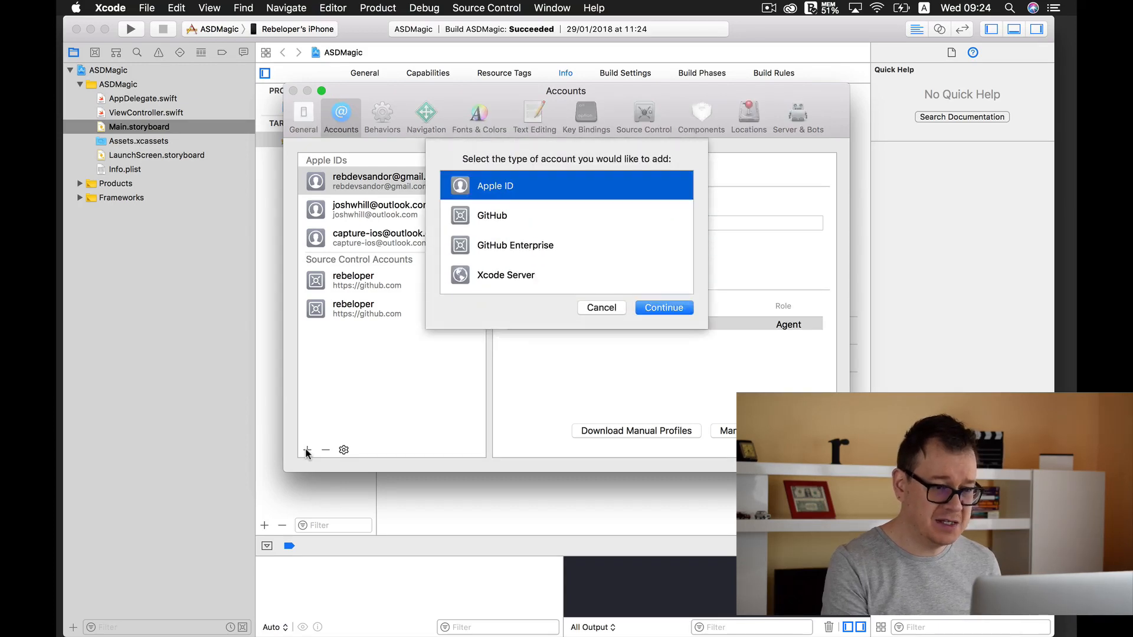
left_click(491, 215)
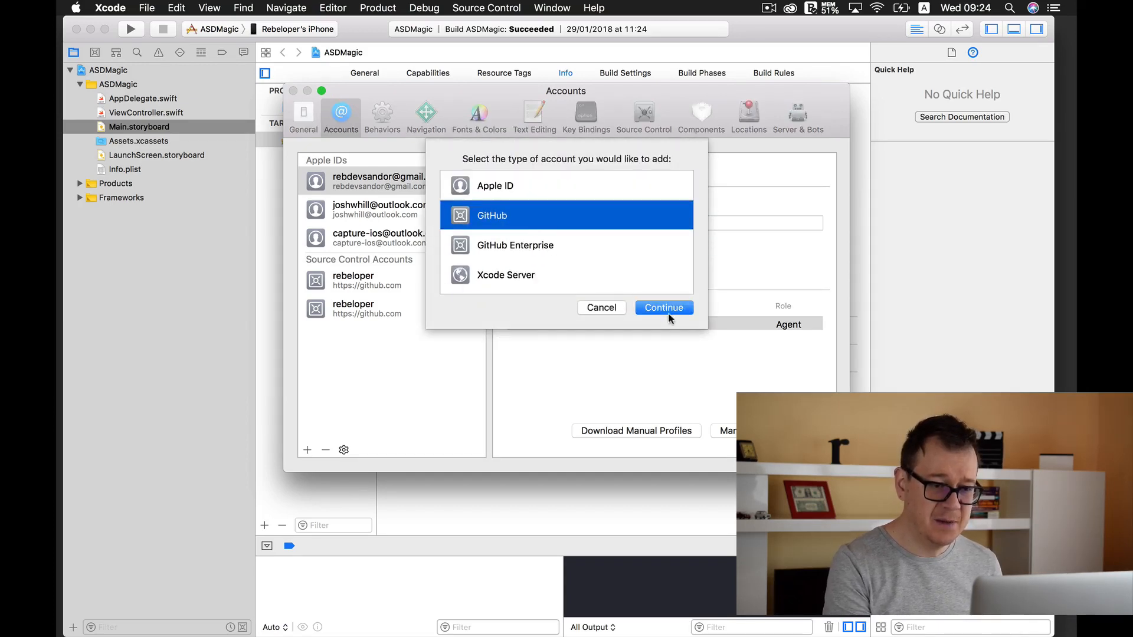
left_click(601, 307)
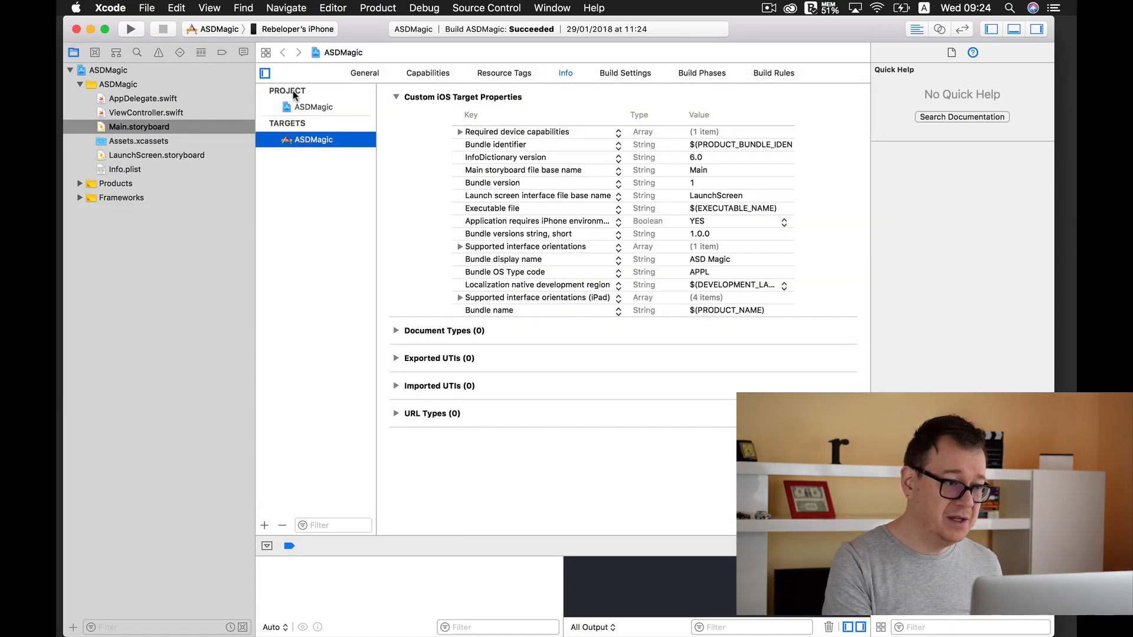
Step: View ASDMagic's branches and Remotes actions in Source Control, then reveal the project folder in Finder
left_click(95, 52)
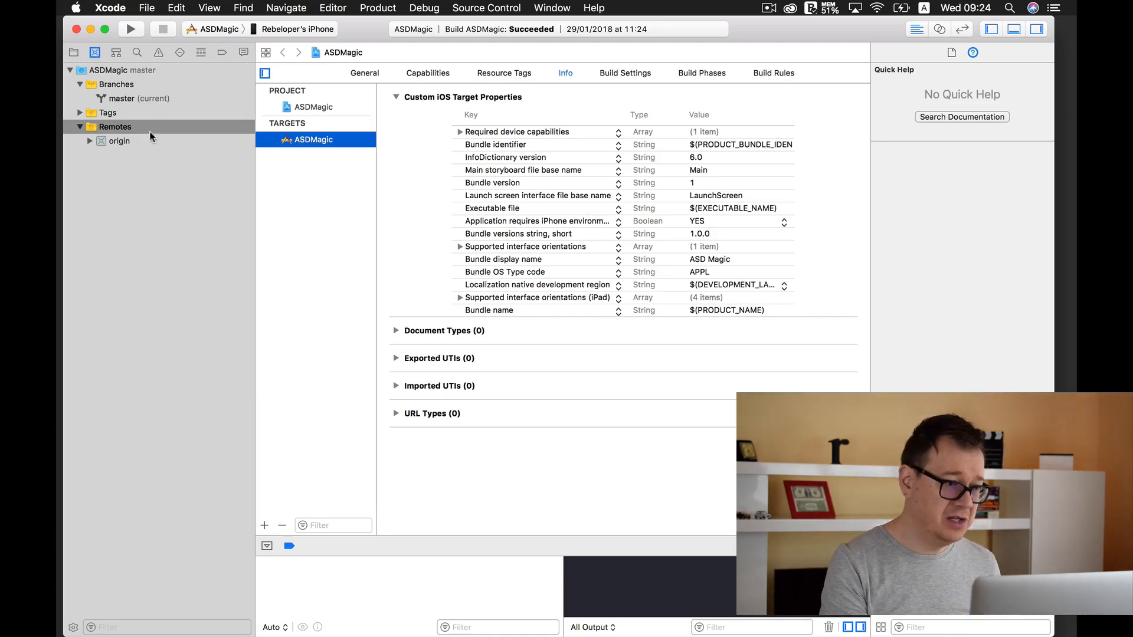
right_click(115, 126)
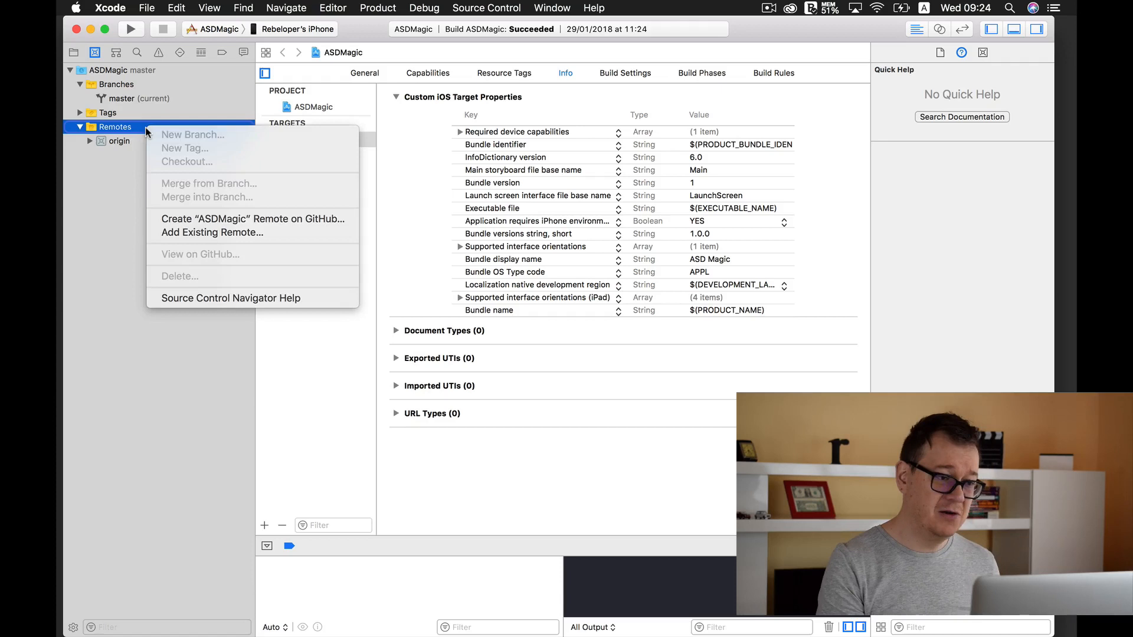
mouse_move(252, 220)
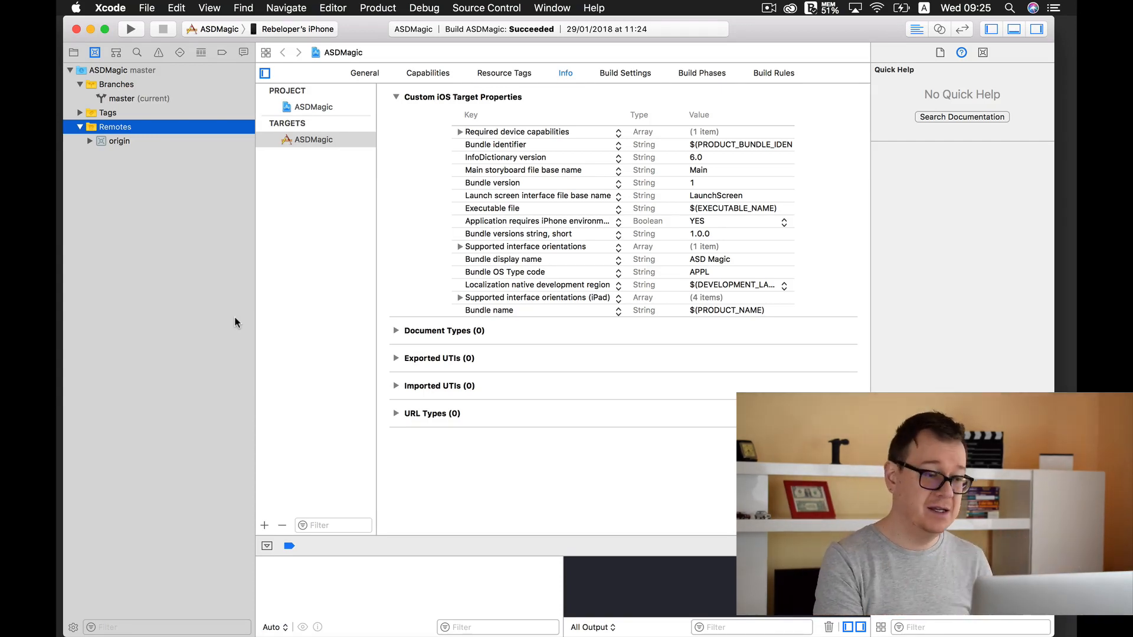
left_click(81, 158)
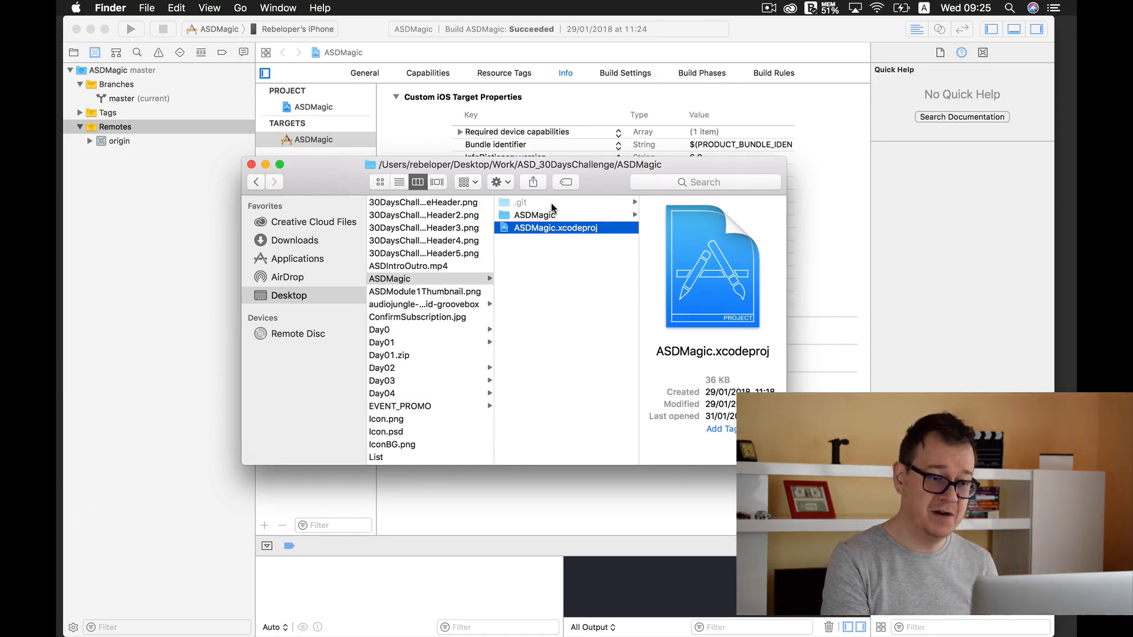
Step: Browse the .git folder, the ASDMagic source folder and ASDMagic.xcodeproj in Finder
left_click(521, 202)
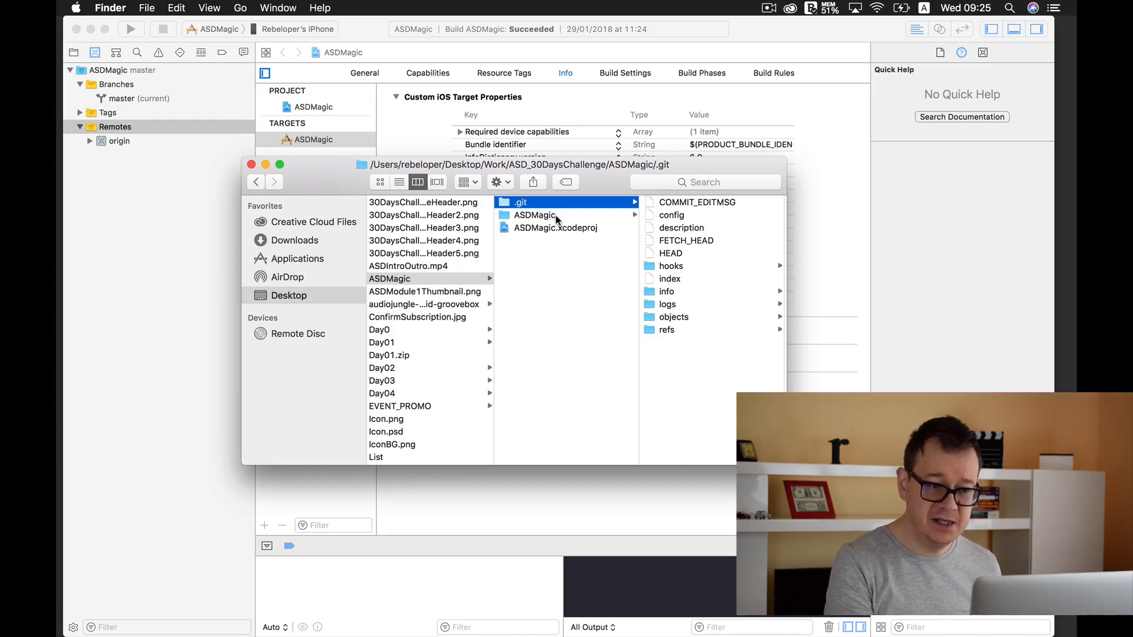
left_click(535, 215)
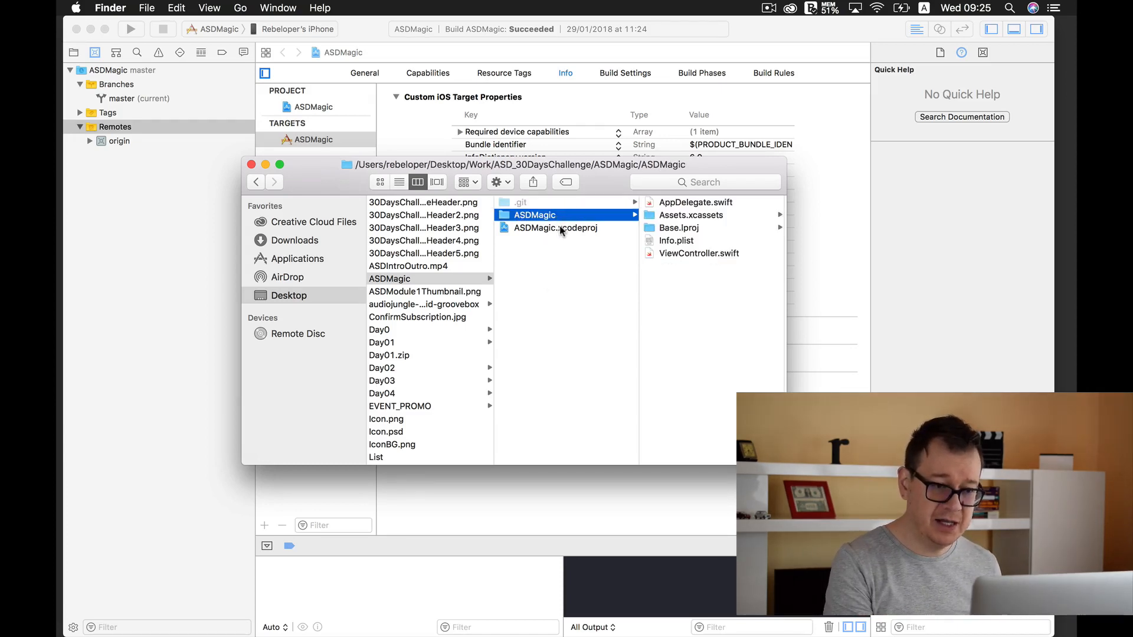
left_click(555, 227)
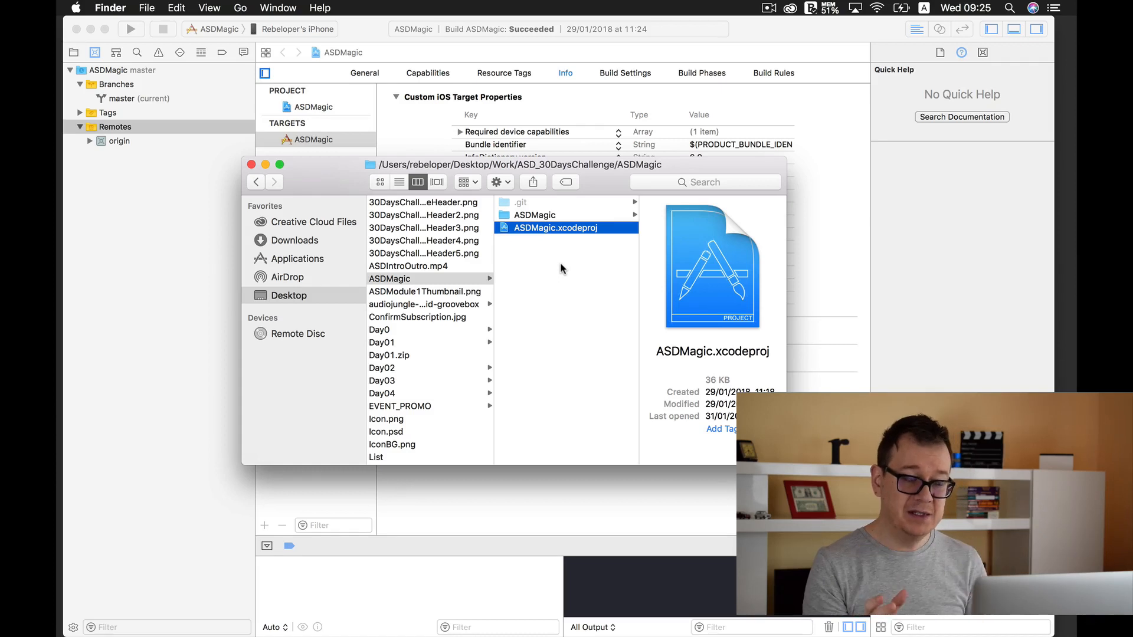
mouse_move(569, 272)
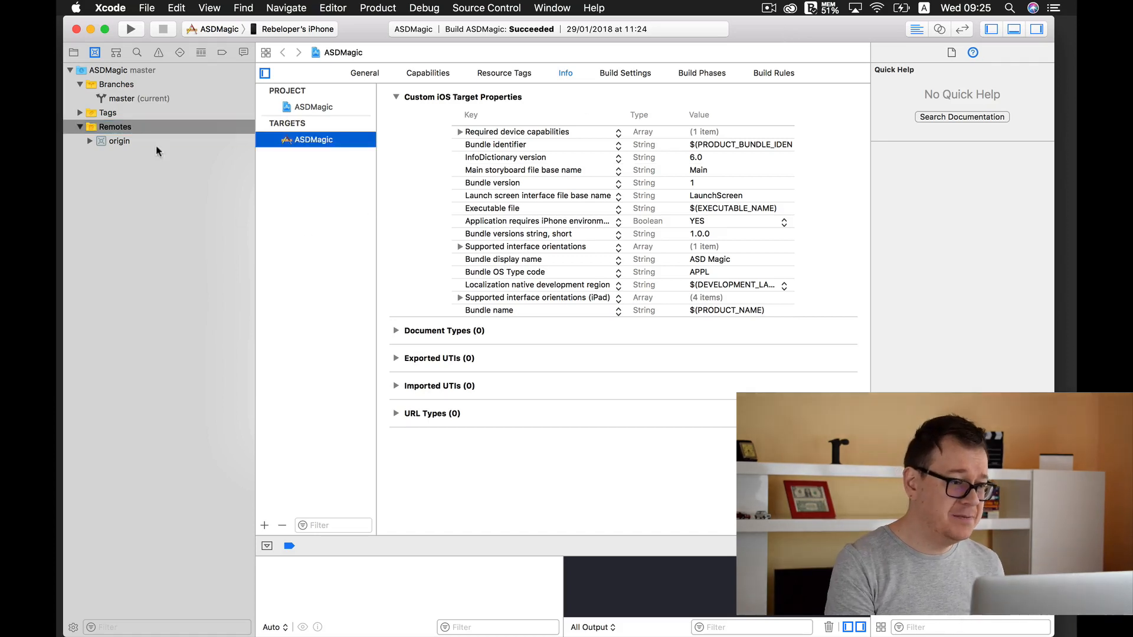
Step: Create a new branch 'testingGitHub' from master and view its commit history
left_click(140, 98)
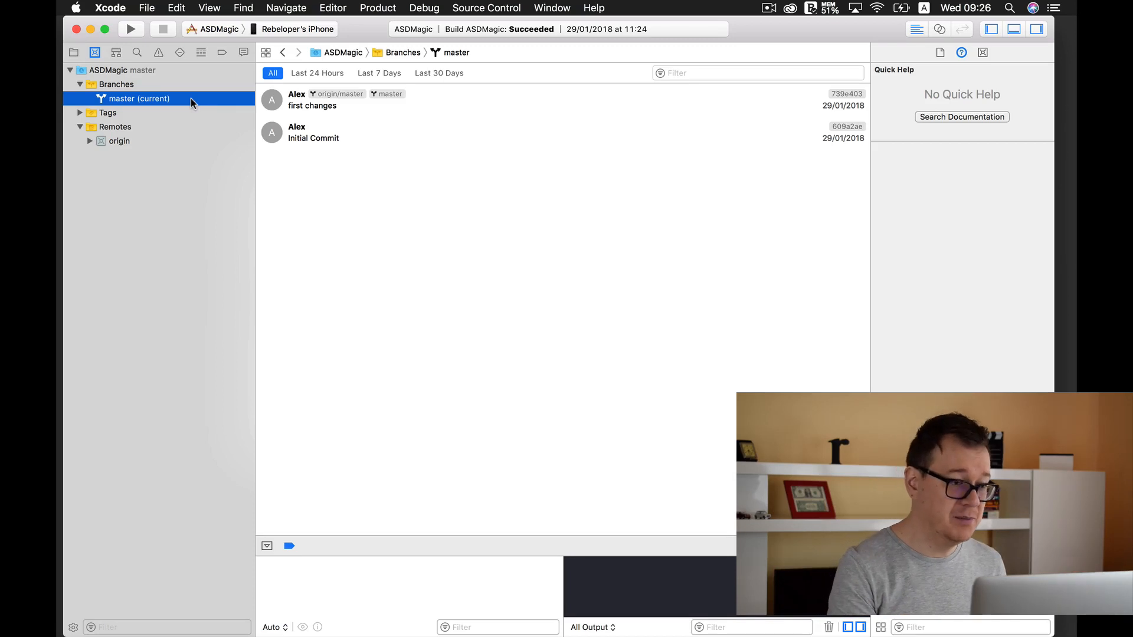
right_click(137, 98)
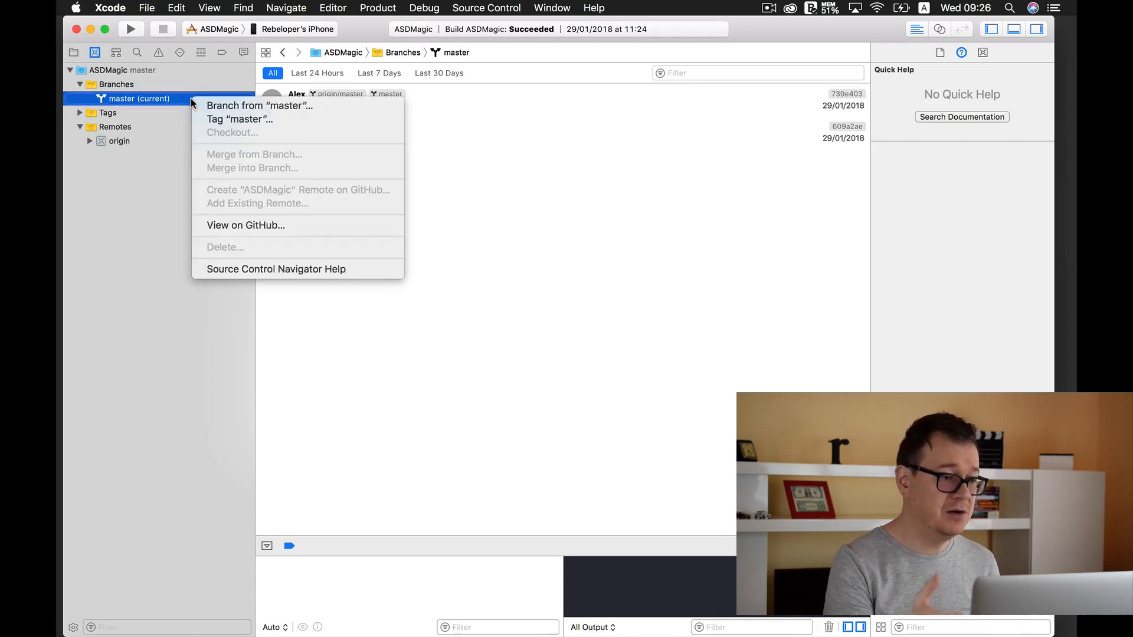
mouse_move(259, 105)
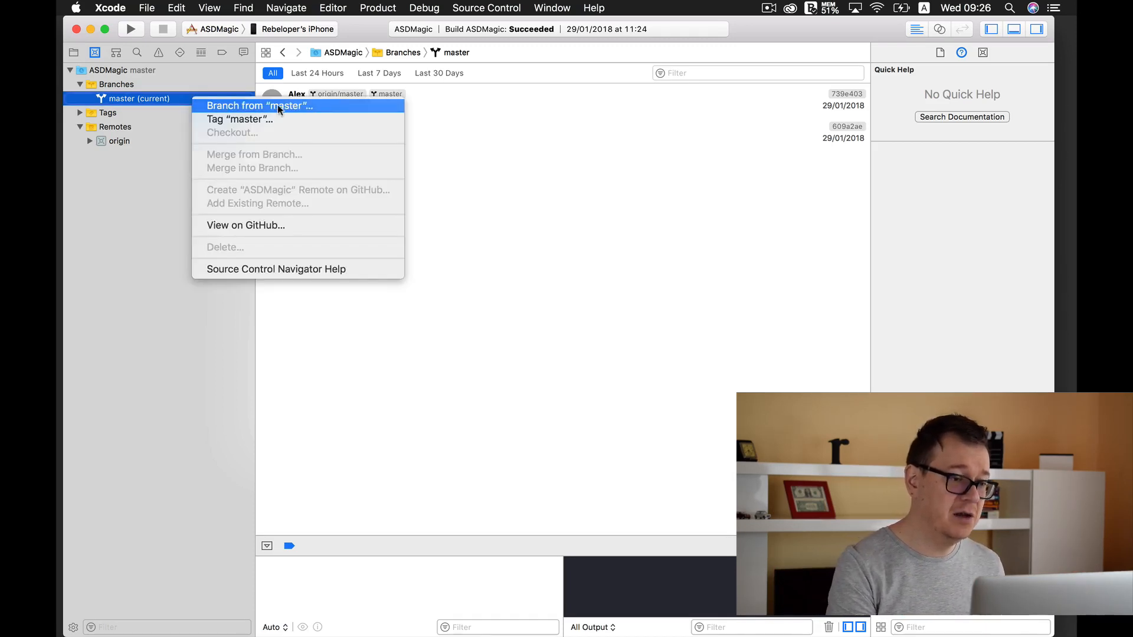
left_click(259, 105)
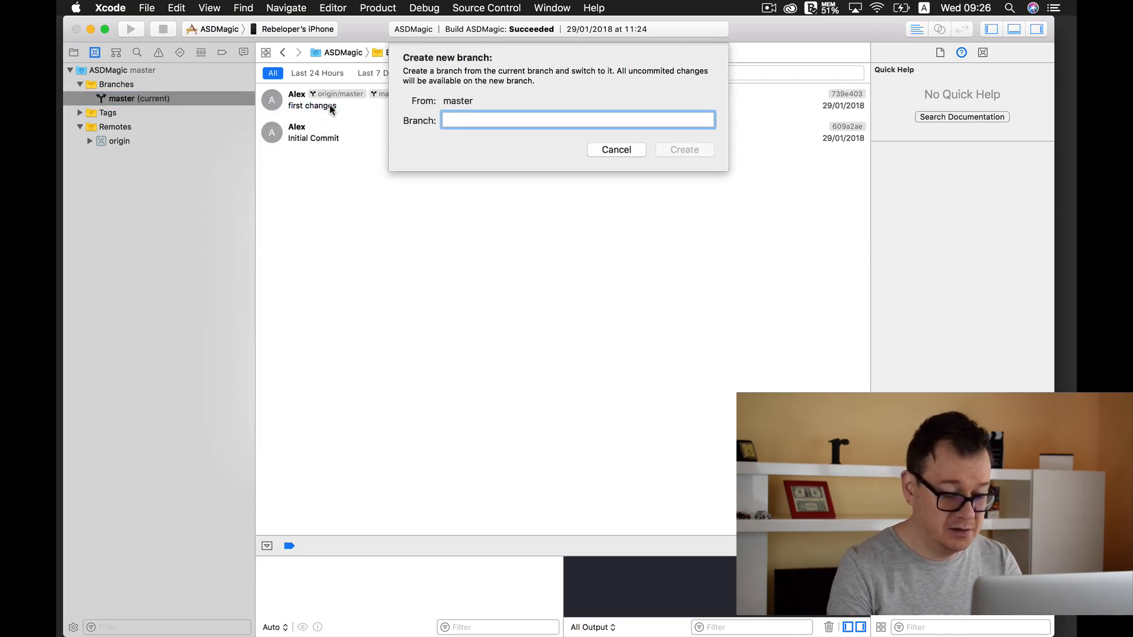
type("testing")
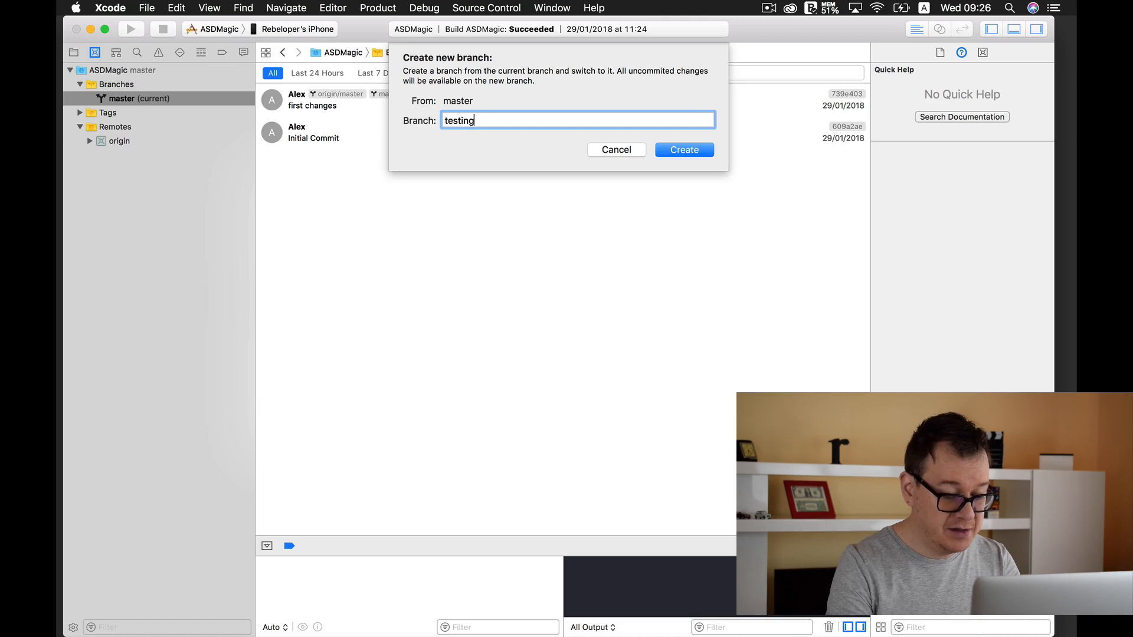
type("GitHub")
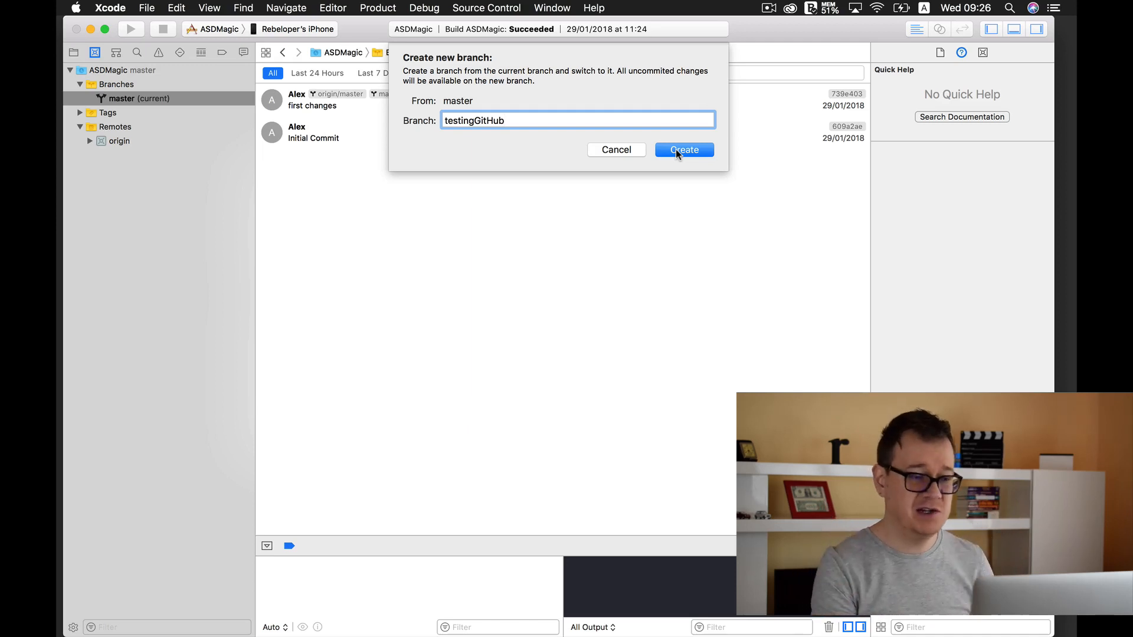
left_click(683, 150)
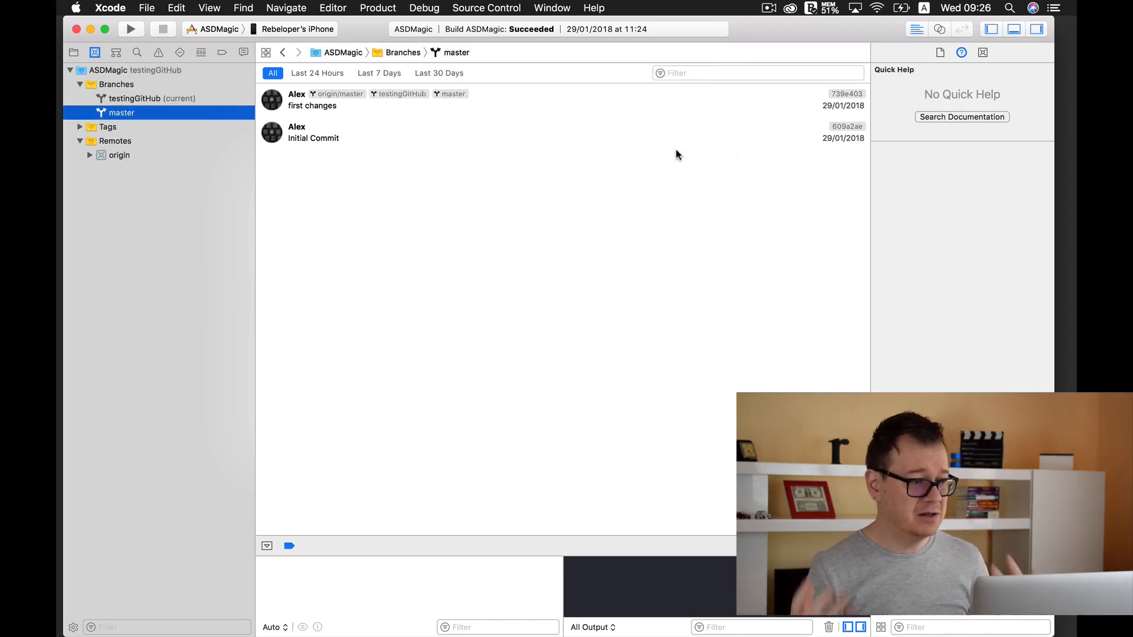
mouse_move(200, 104)
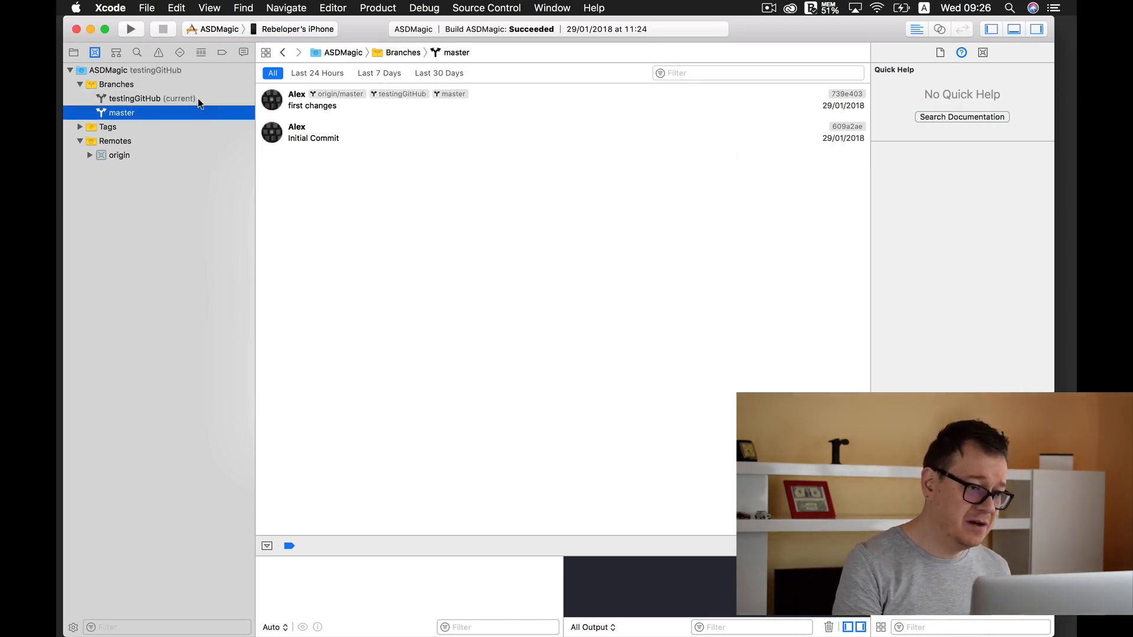
left_click(152, 98)
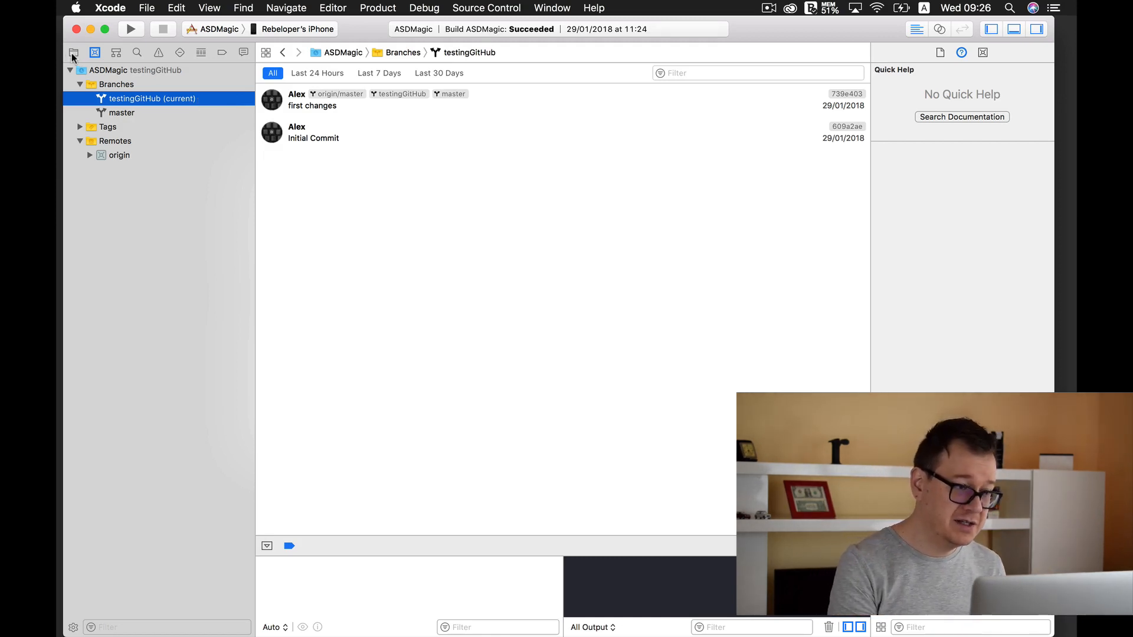
Step: Add view.backgroundColor = .red to viewDidLoad in ViewController.swift
left_click(73, 52)
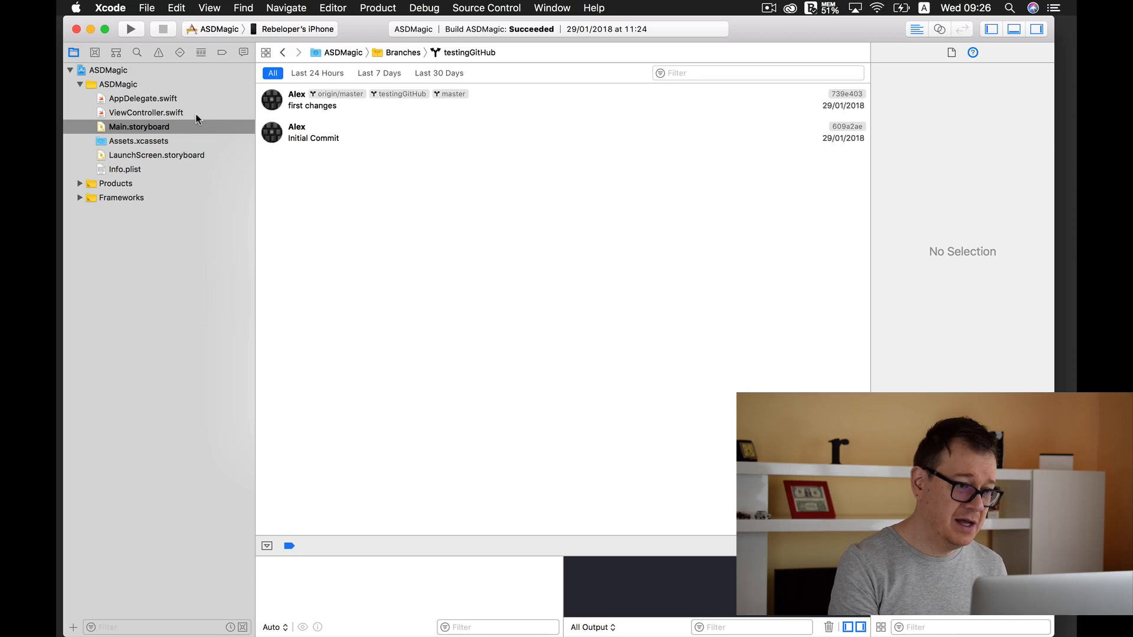
left_click(145, 114)
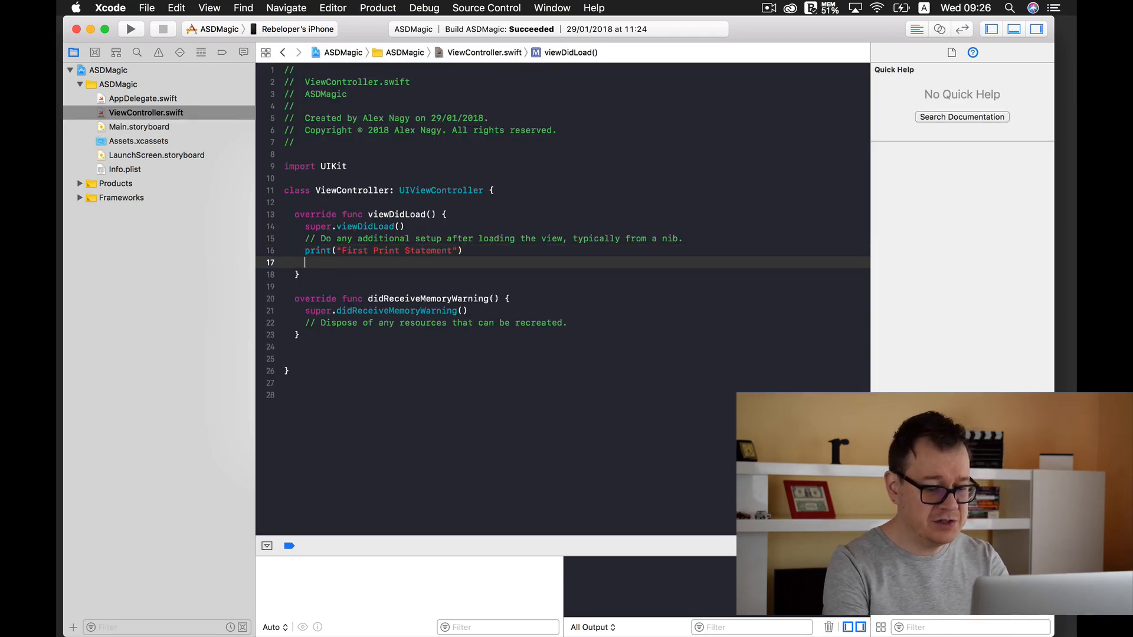
type("view")
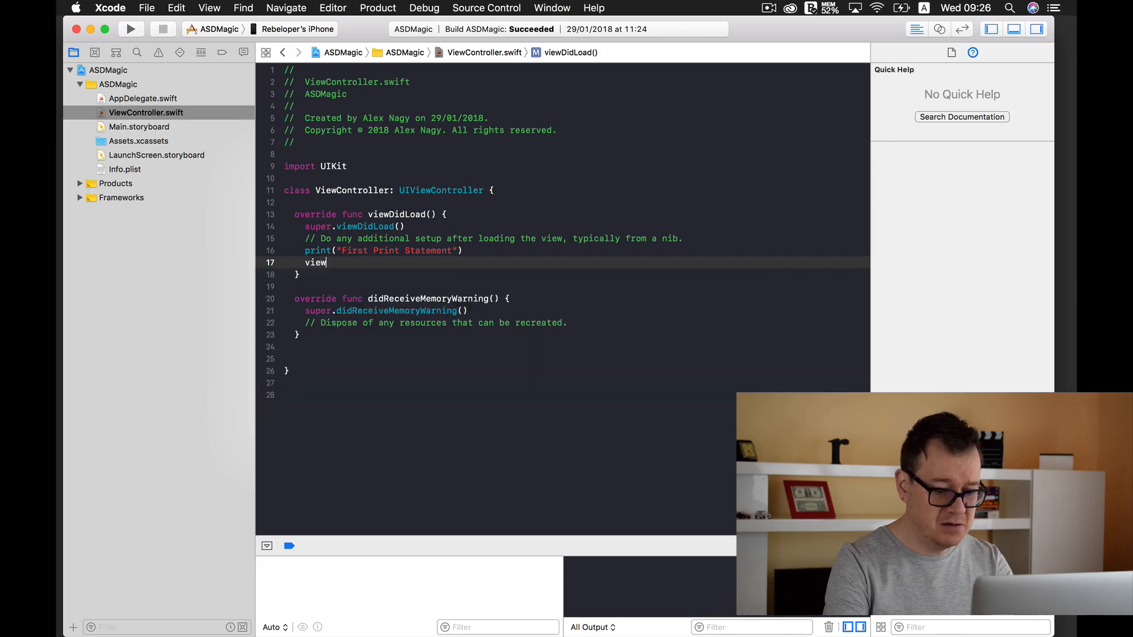
type(".backgroundColor")
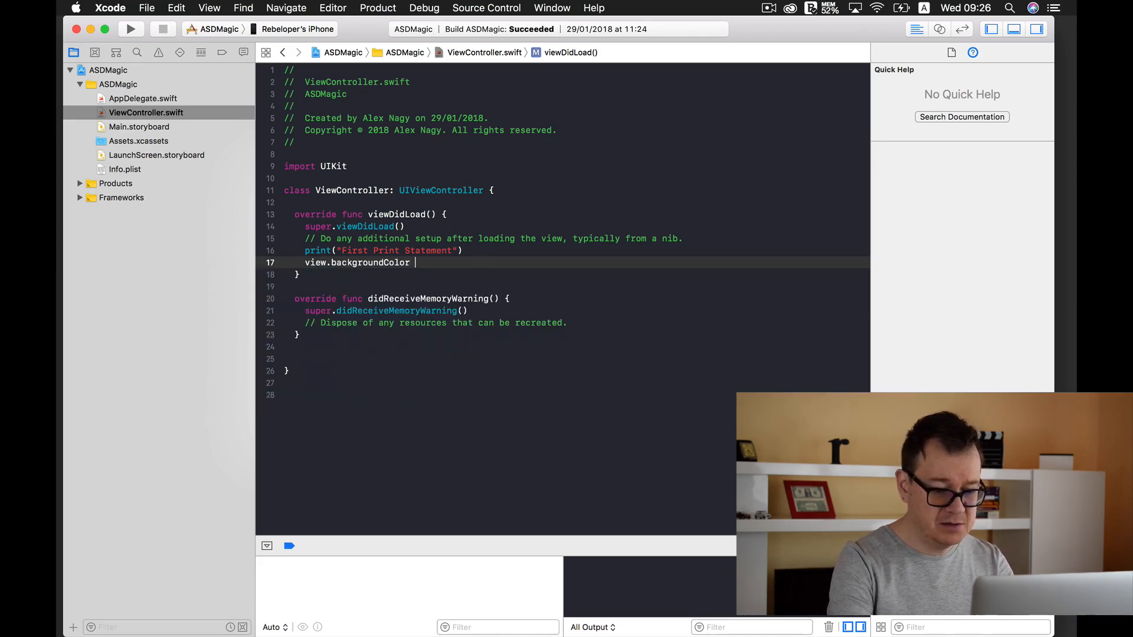
type("= .red")
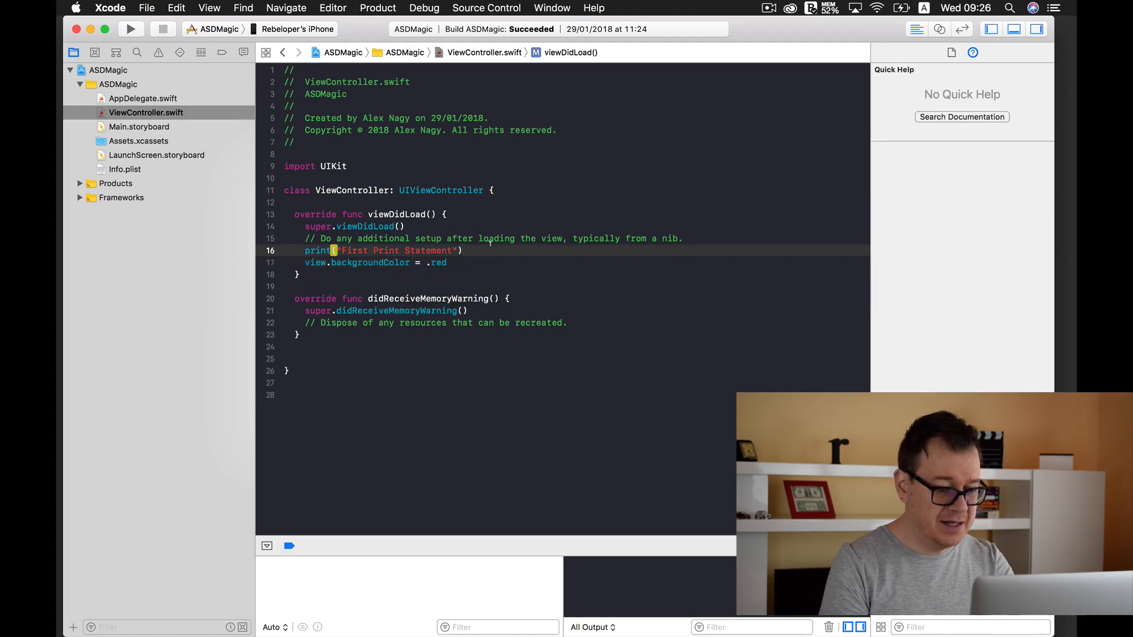
Step: Run ASDMagic on the iPhone X simulator, then return to the branches list
left_click(301, 28)
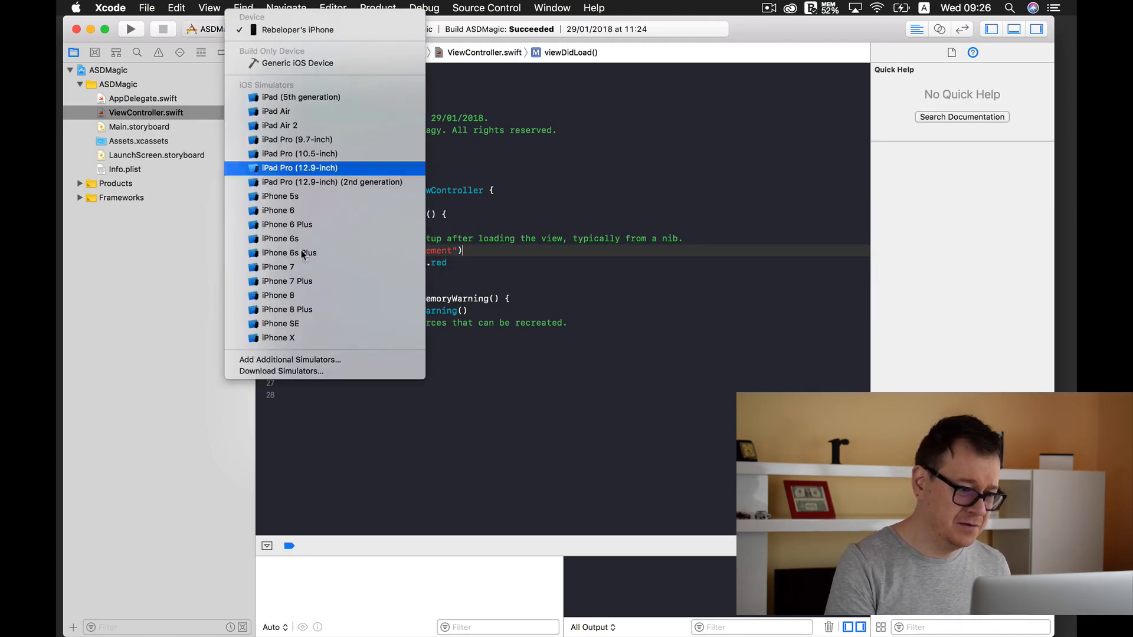
left_click(276, 337)
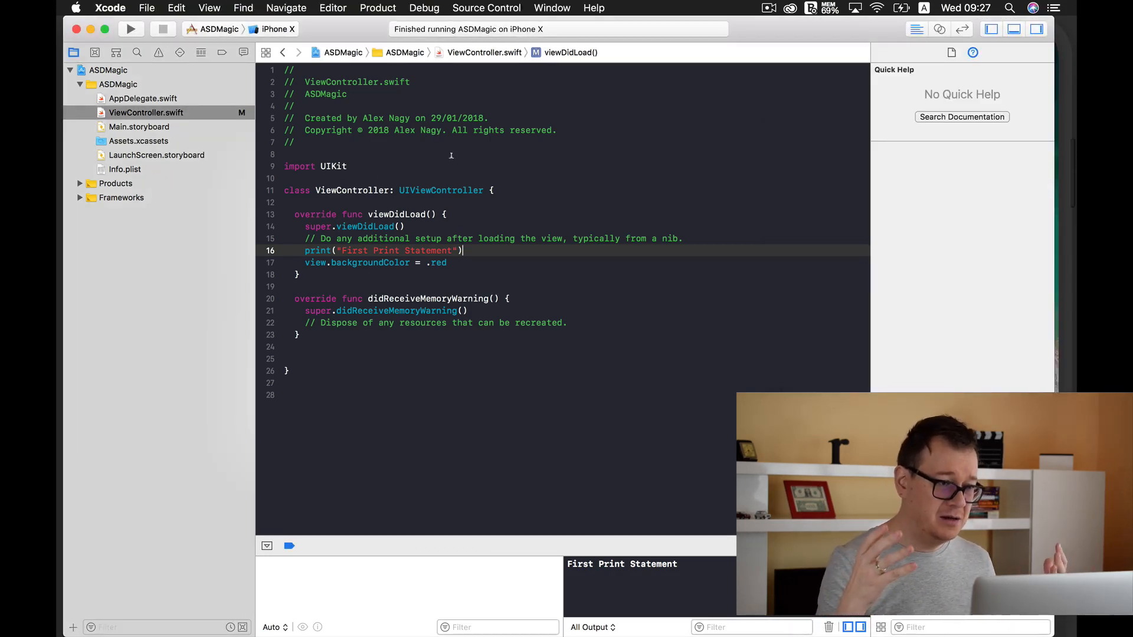
left_click(95, 51)
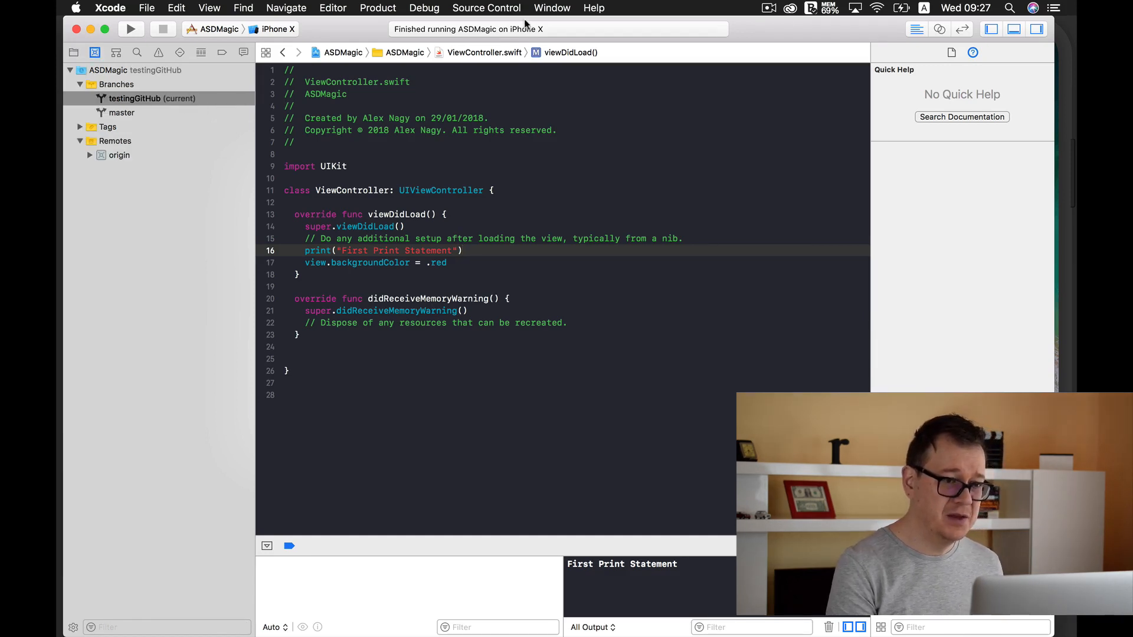
Step: Commit the ViewController.swift change as 'created branch' with push to origin/testingGitHub enabled
left_click(487, 8)
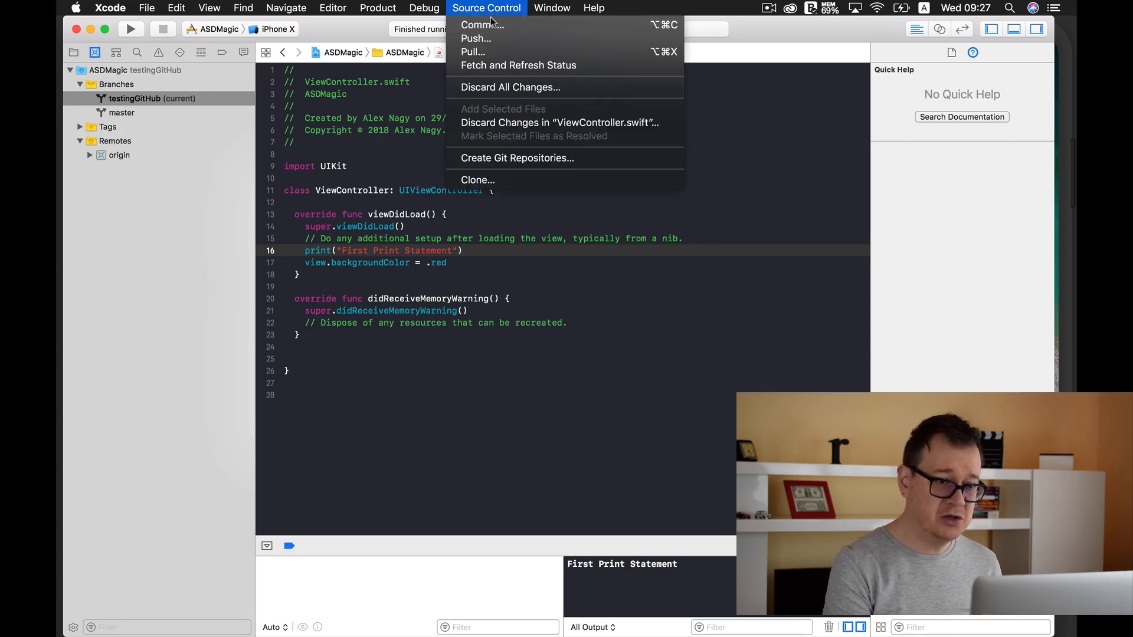
left_click(481, 25)
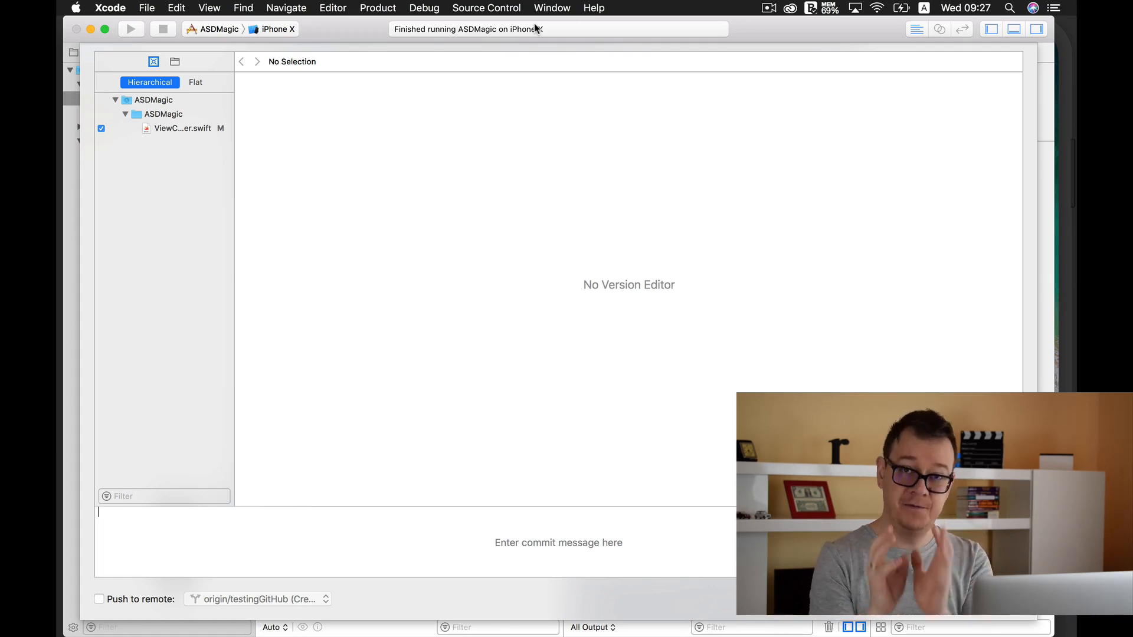
mouse_move(405, 408)
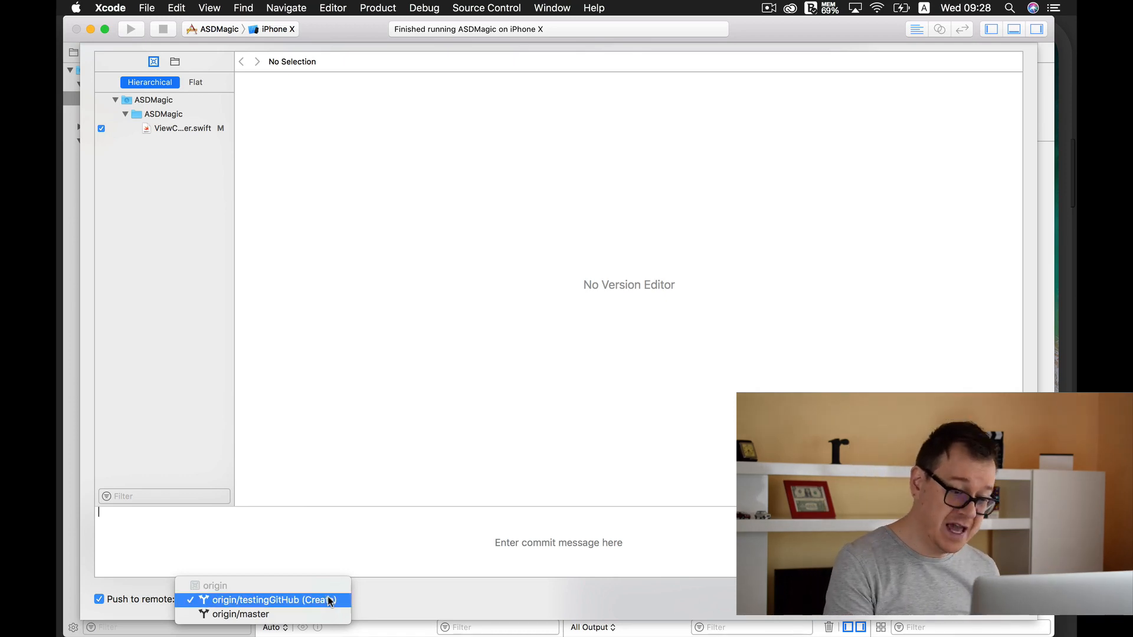
left_click(258, 599)
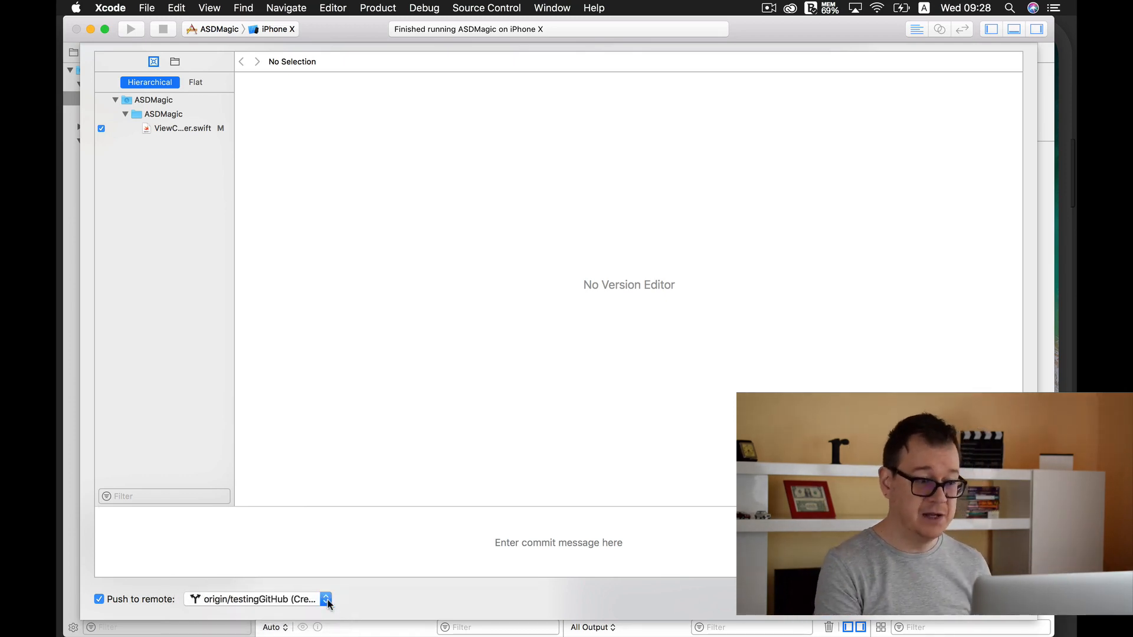
type("first")
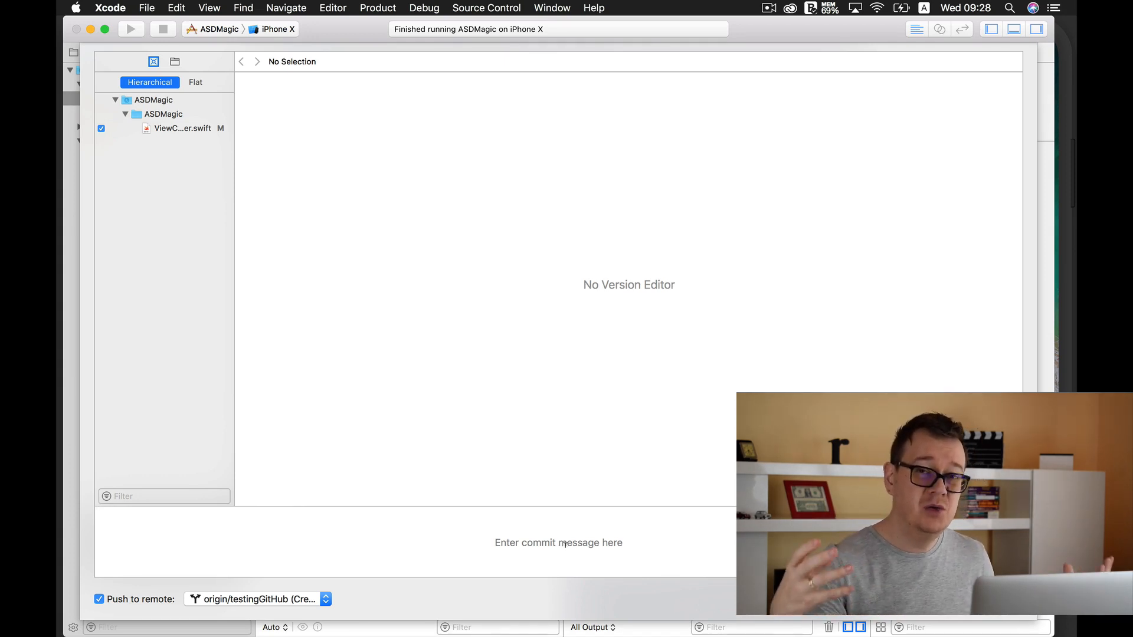
type("created bra")
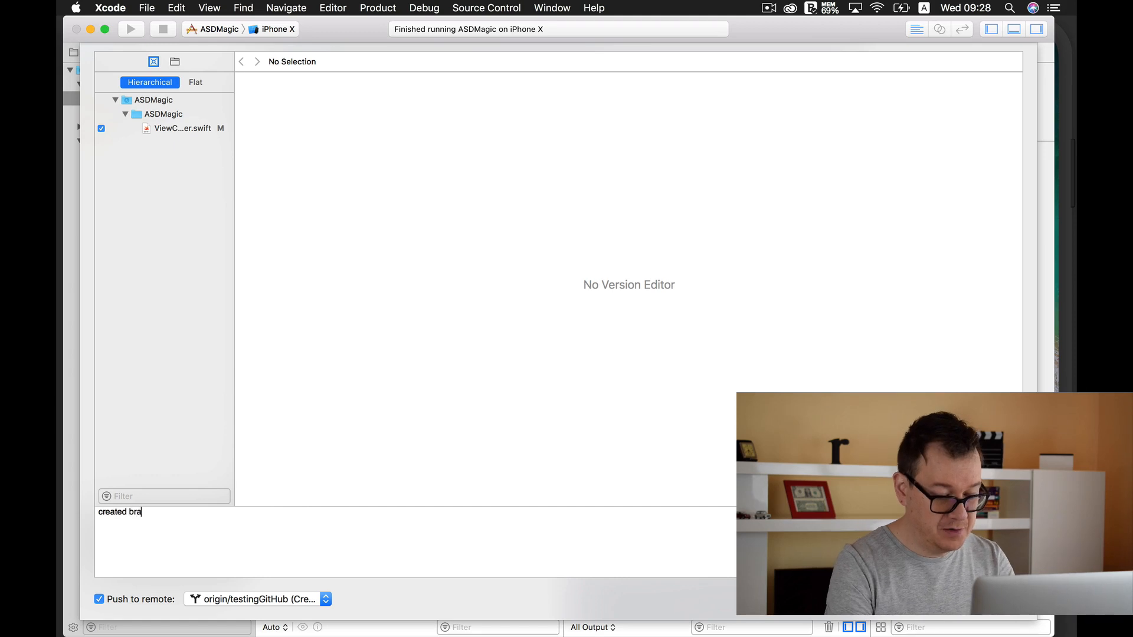
type("nch")
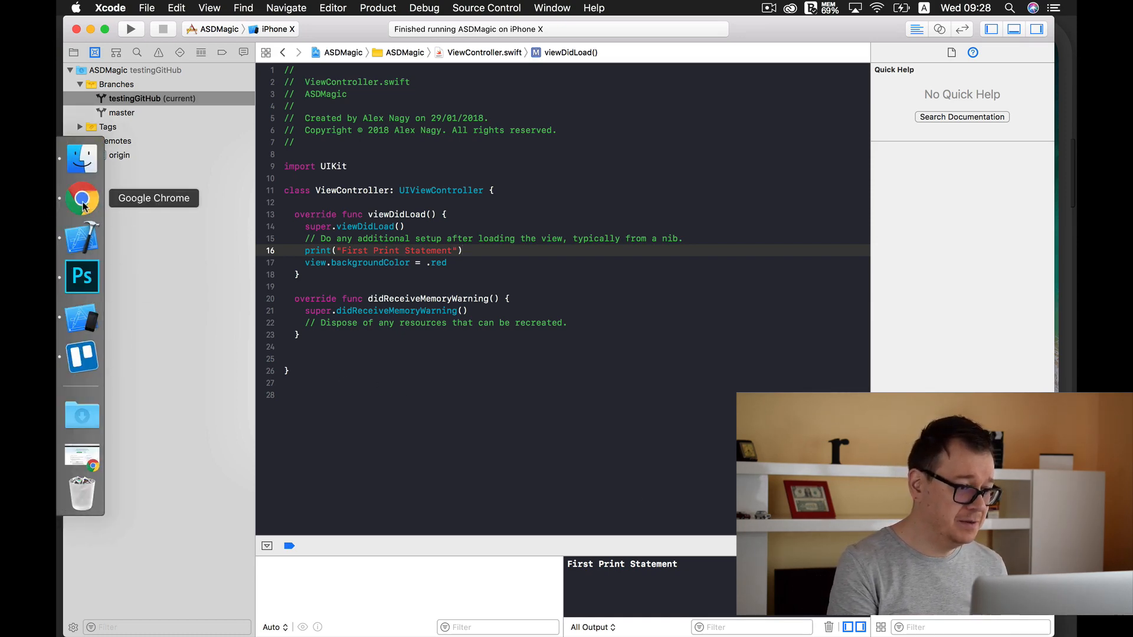
Step: In Chrome, open the ASDMagic repository on GitHub and pick testingGitHub from the branch list
left_click(81, 198)
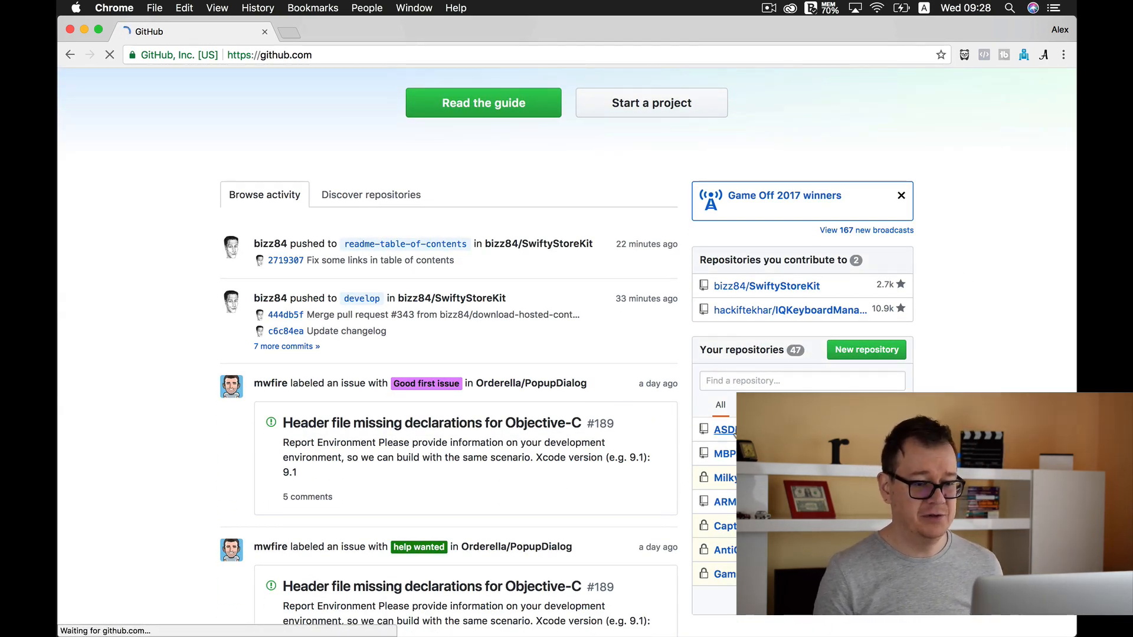
left_click(725, 430)
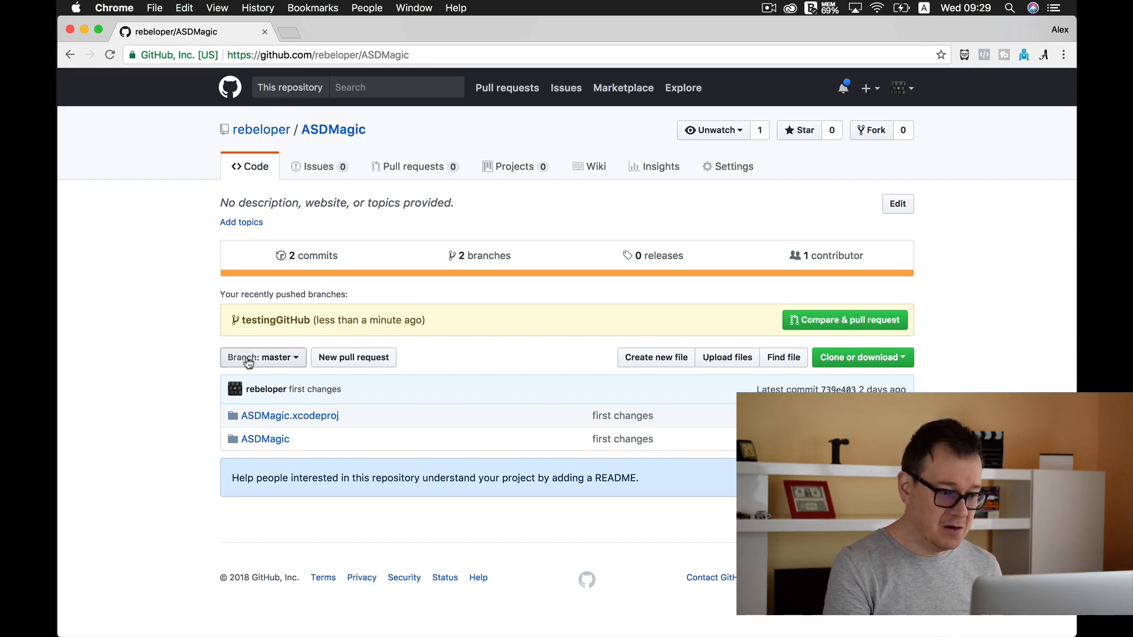
left_click(262, 357)
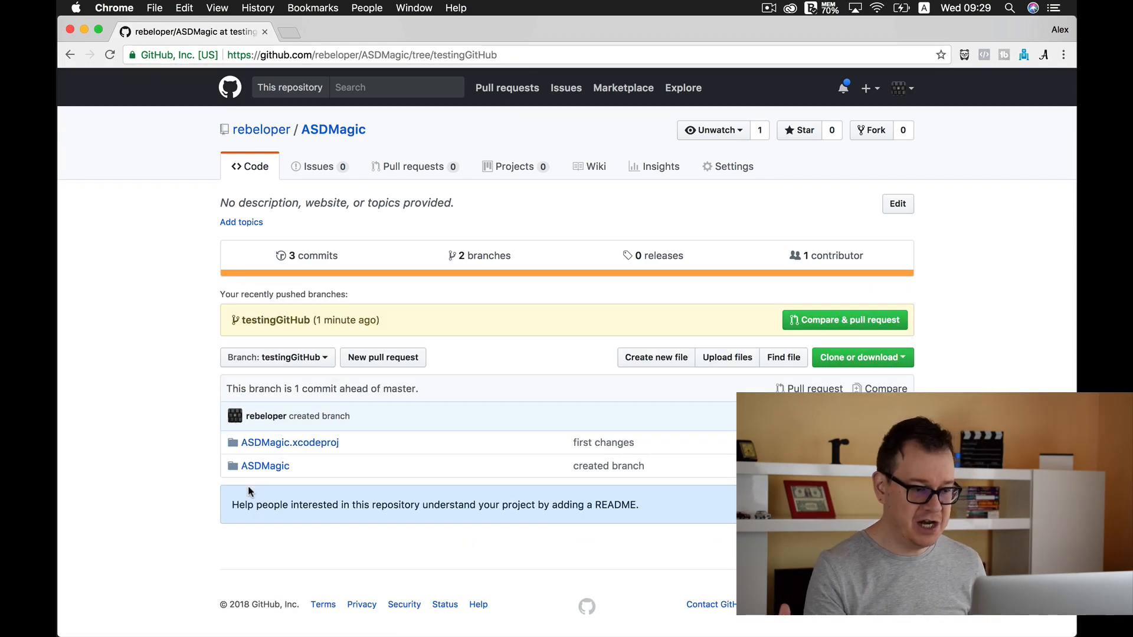
mouse_move(320, 470)
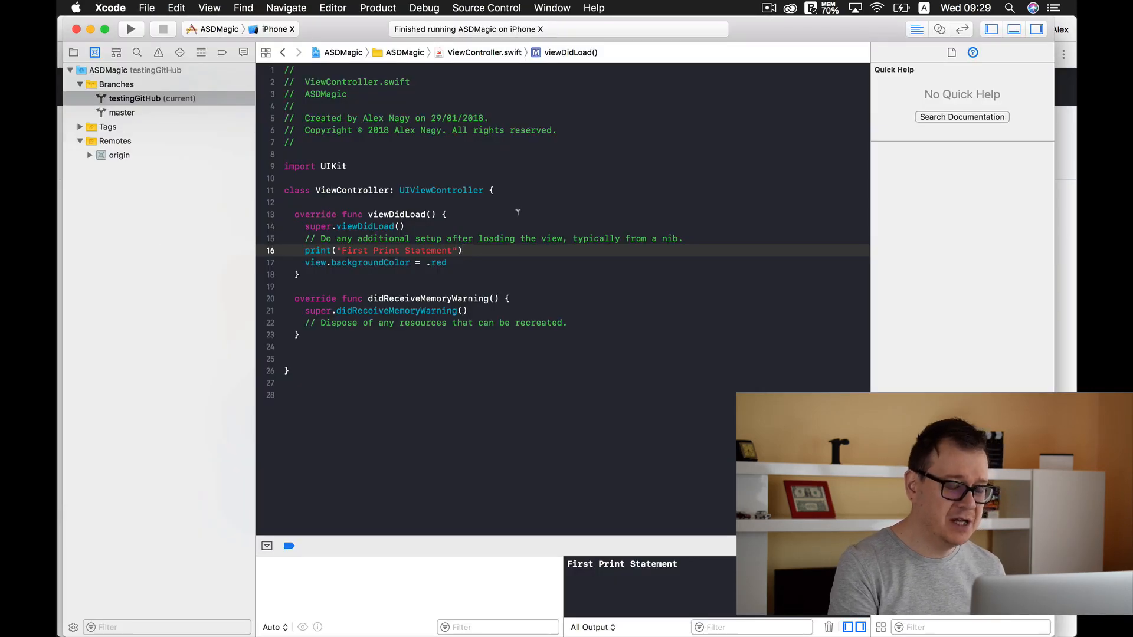
Step: Select the red background line and compare master's history and source files
left_click(438, 262)
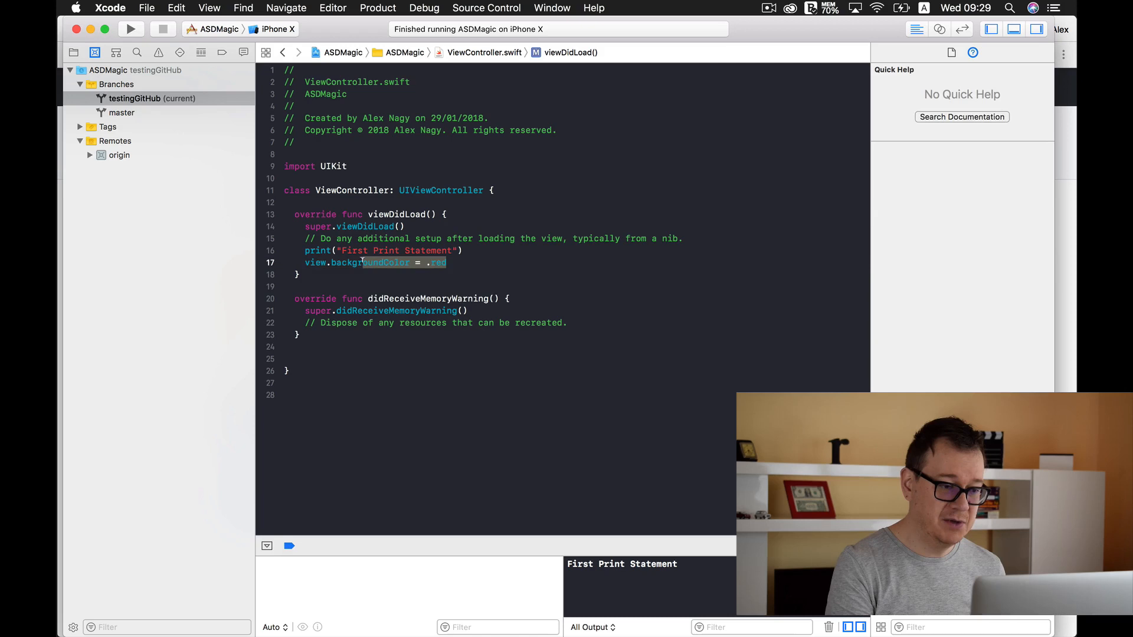
left_click(357, 262)
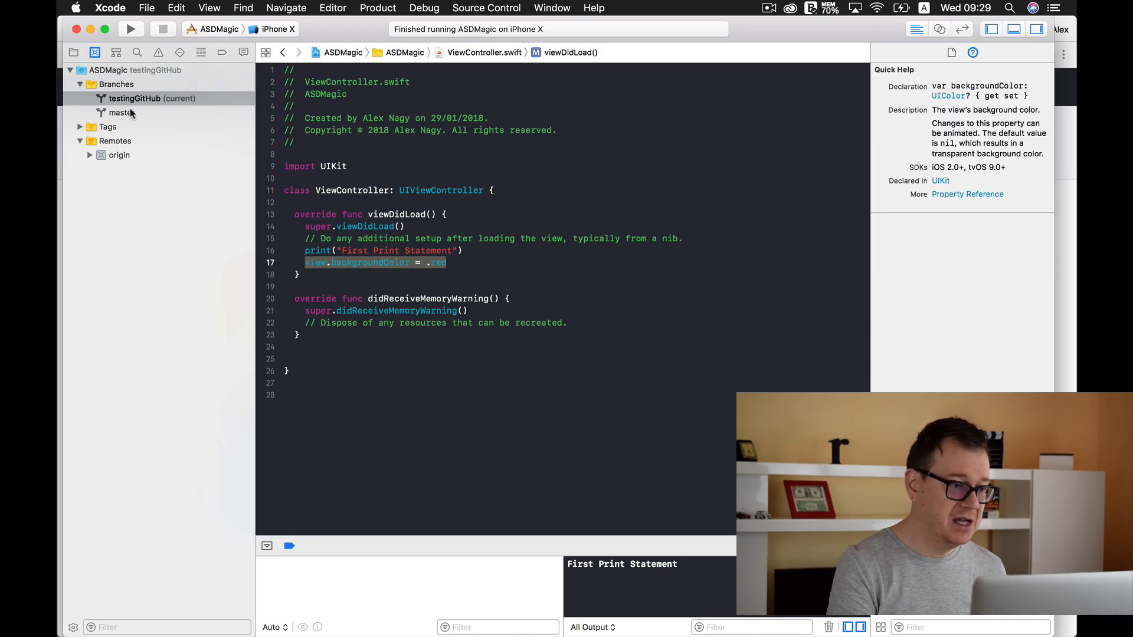
left_click(122, 112)
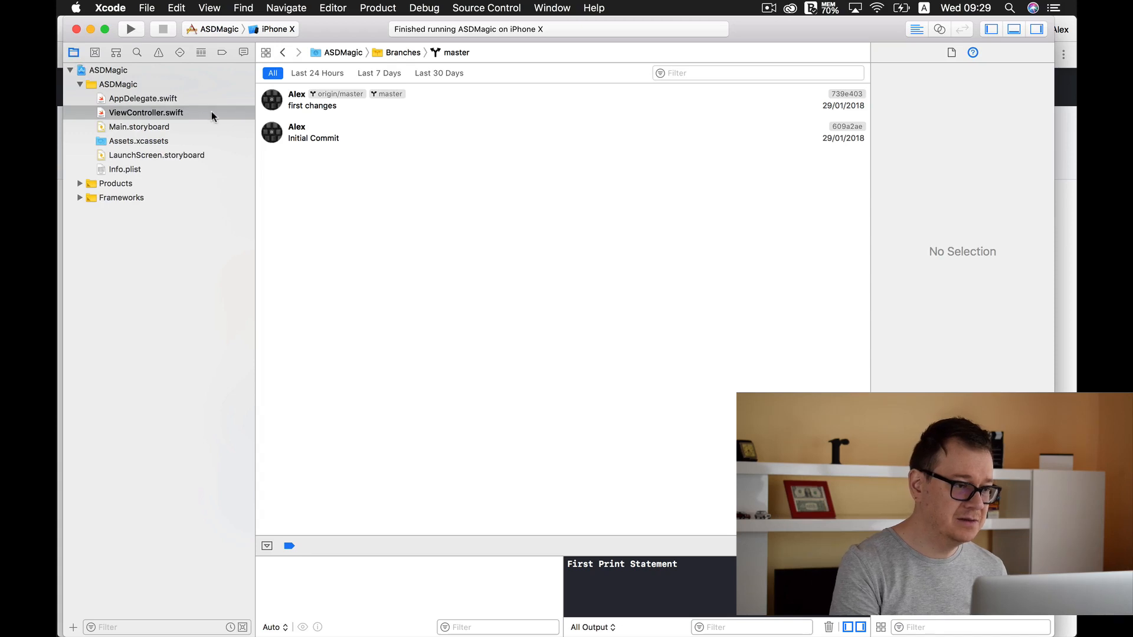
left_click(143, 98)
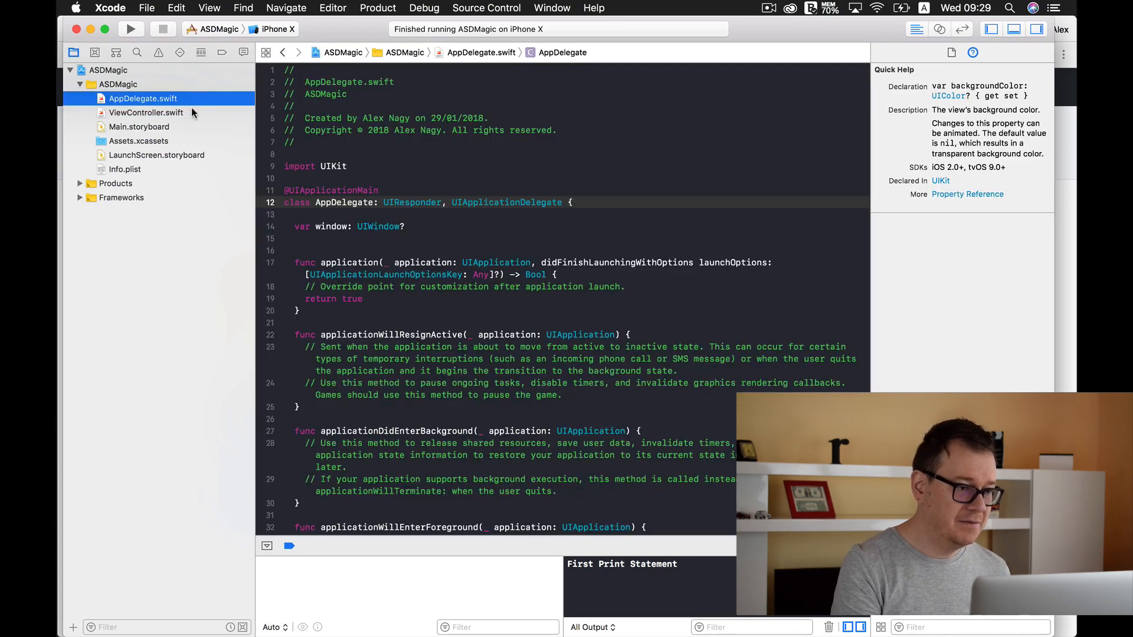
left_click(146, 112)
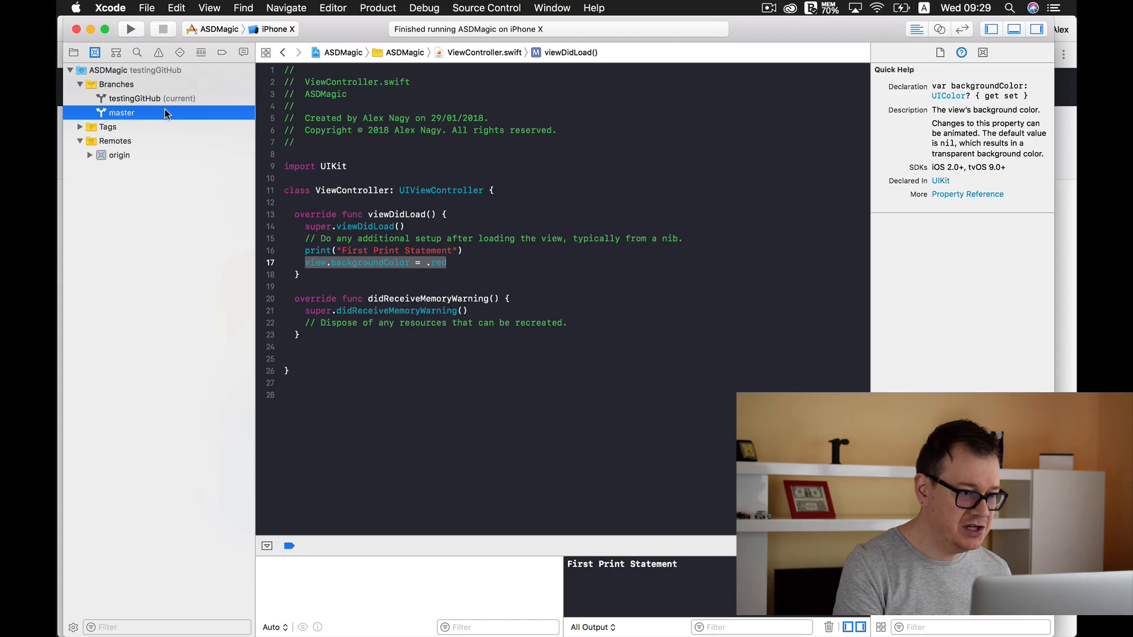
Step: Check out master and view ViewController.swift, now without the red background line
right_click(120, 112)
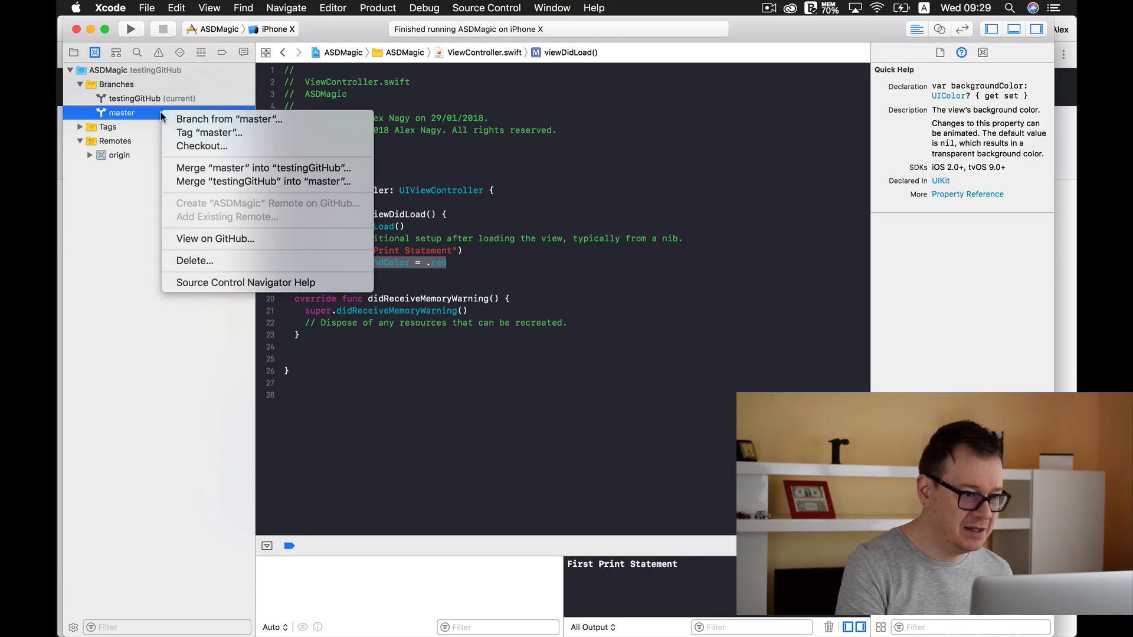
left_click(202, 147)
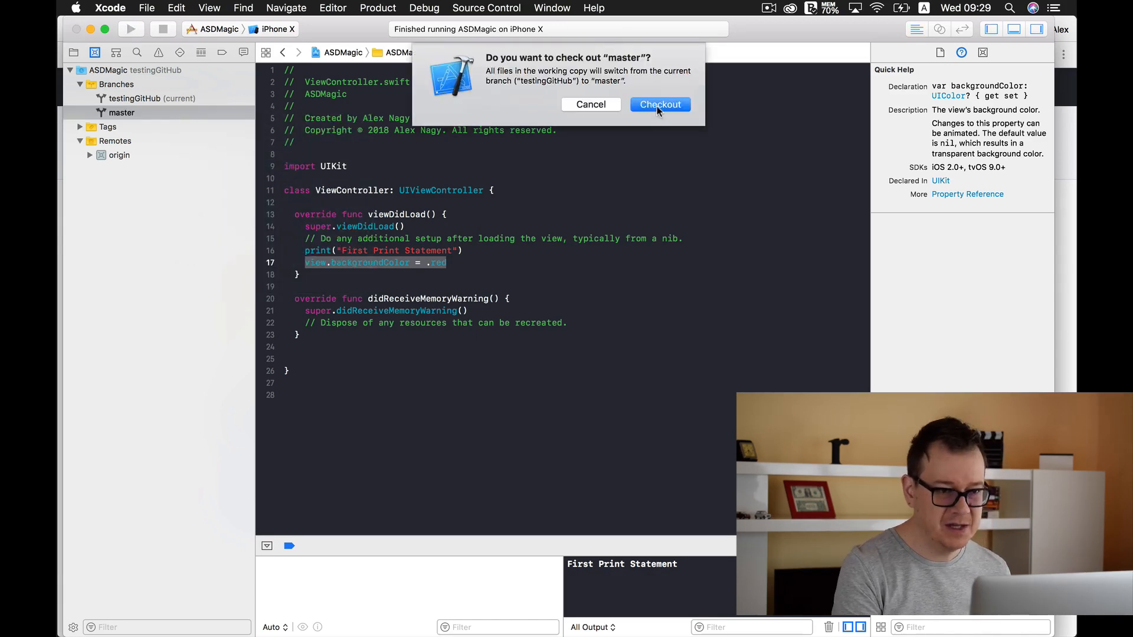
left_click(659, 104)
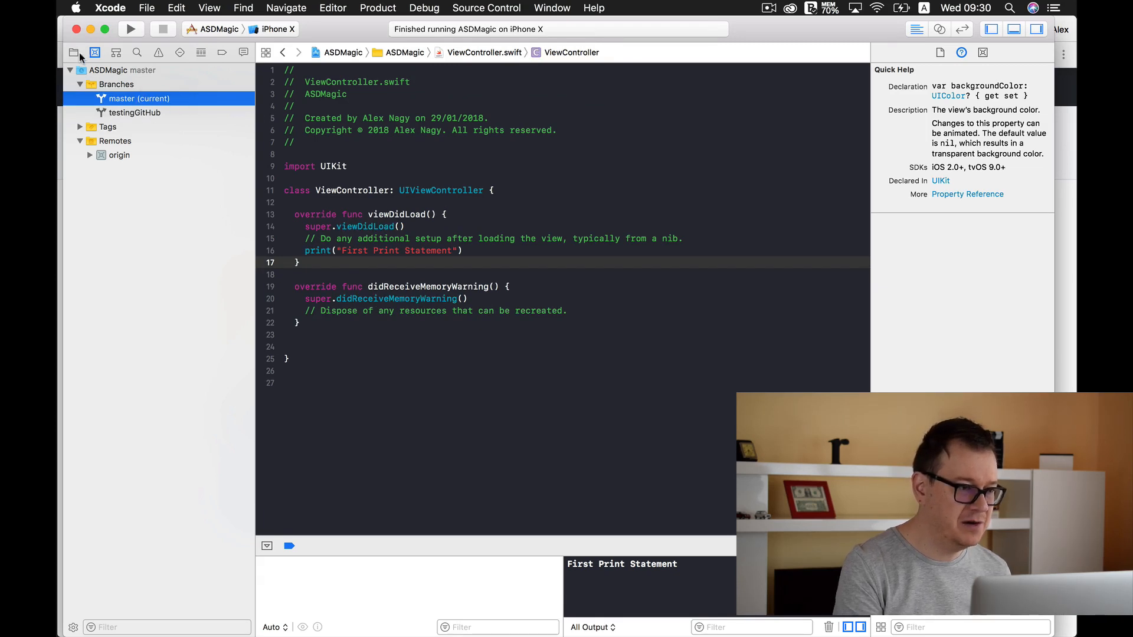
left_click(73, 52)
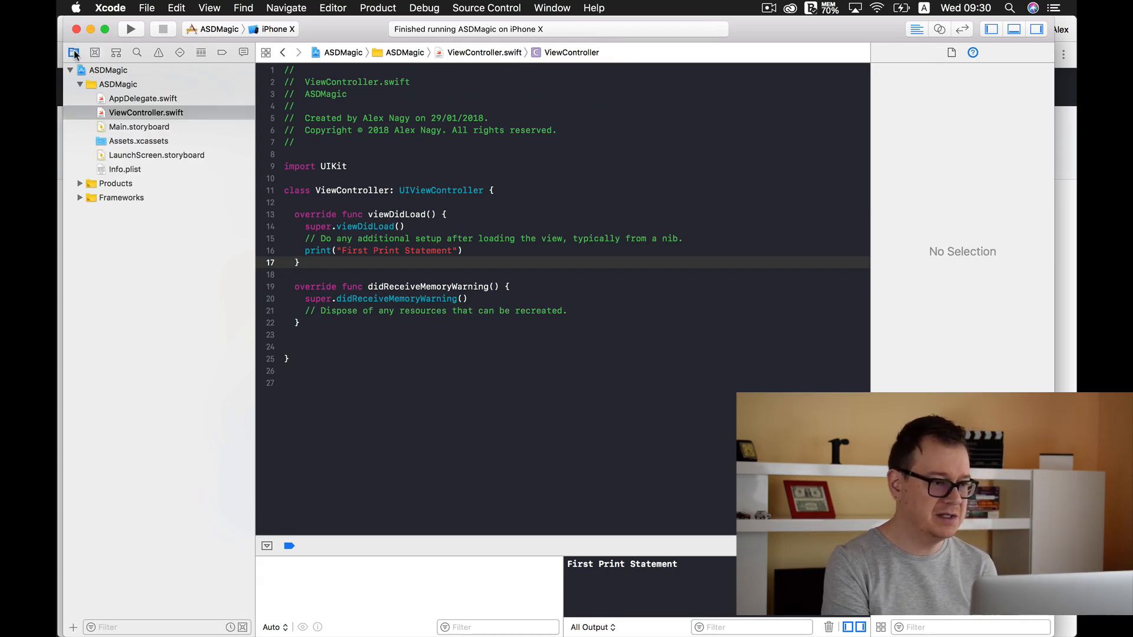
left_click(145, 112)
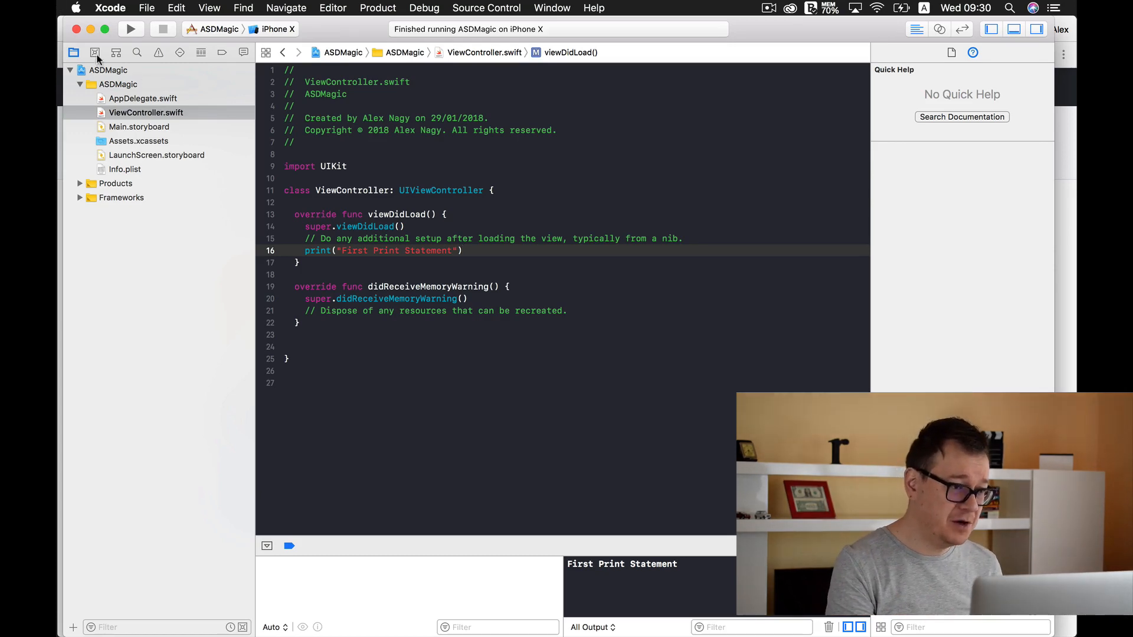
Step: Check out the testingGitHub branch in the Source Control navigator
left_click(95, 52)
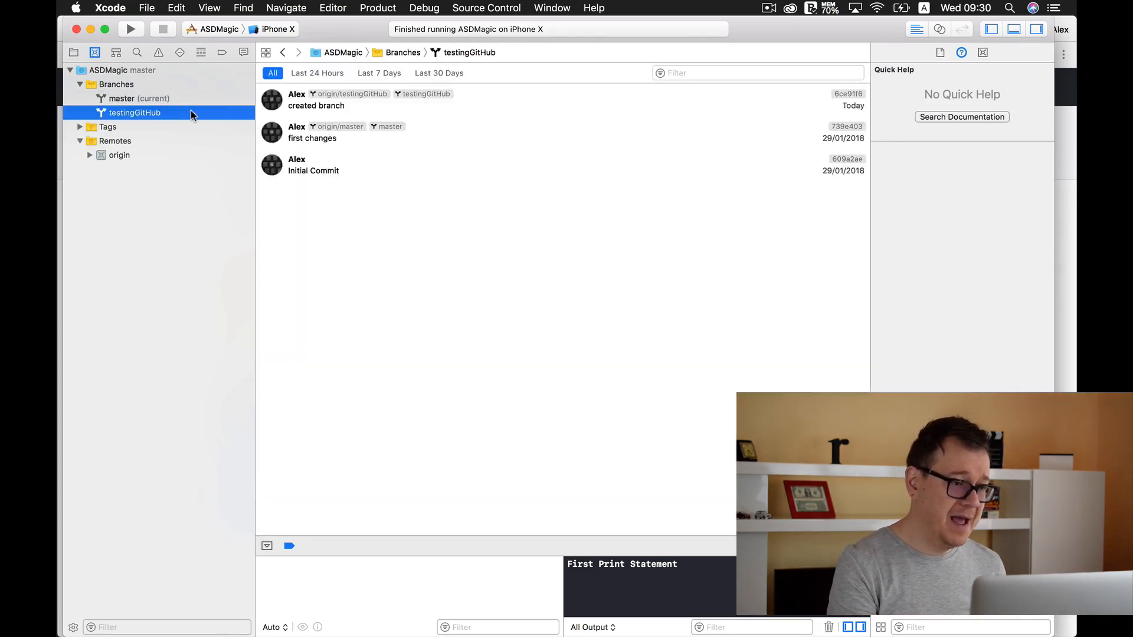
right_click(133, 113)
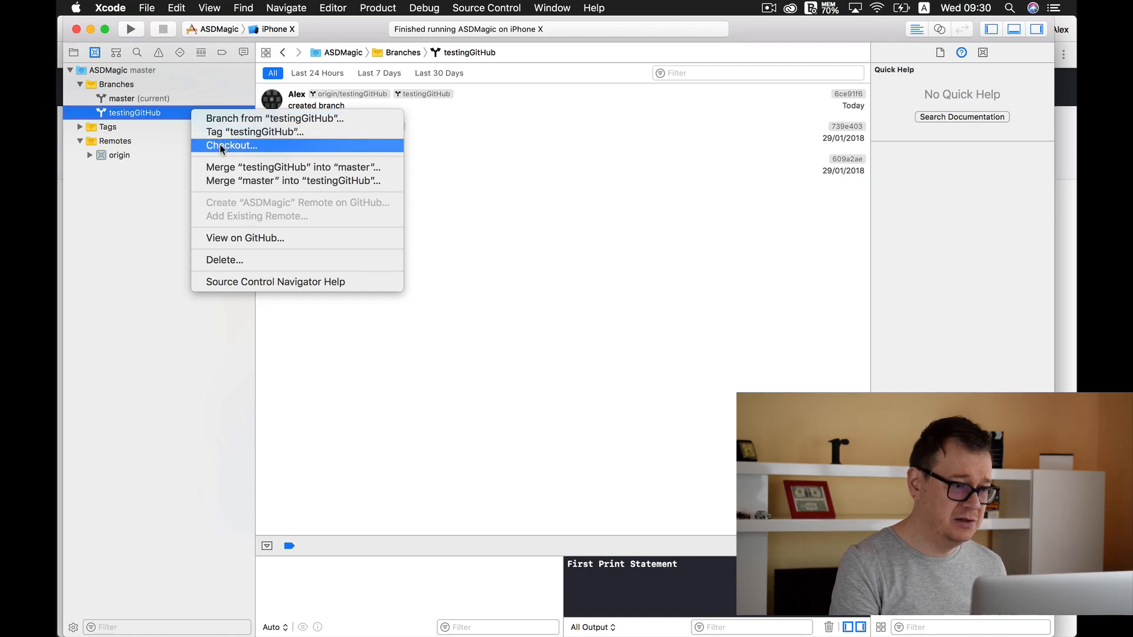
left_click(231, 145)
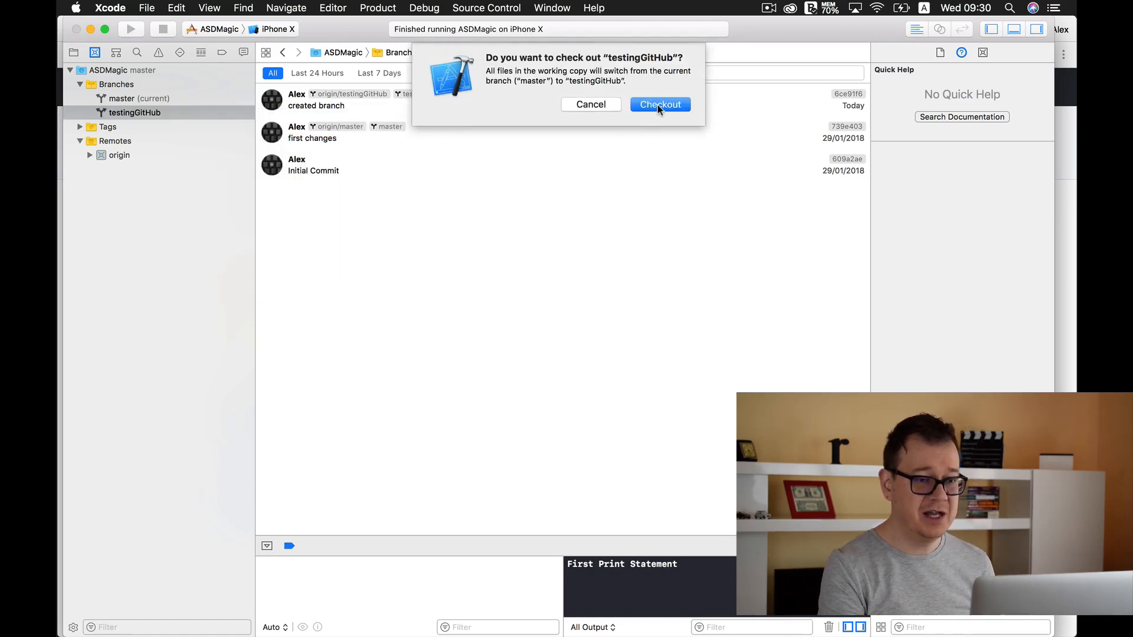
left_click(658, 104)
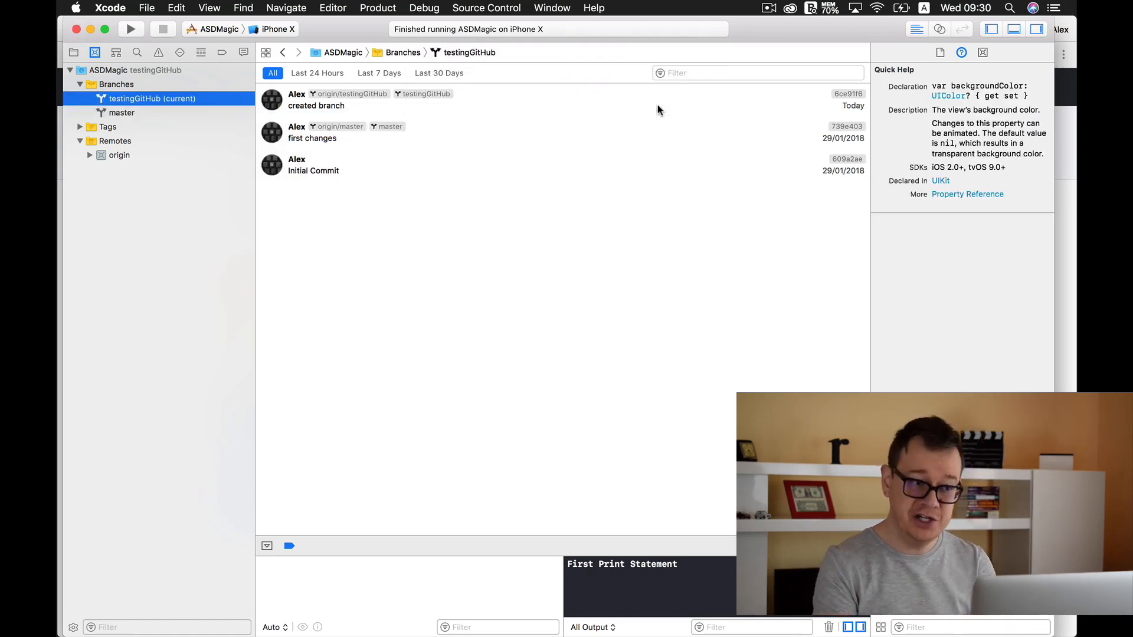
Step: Merge testingGitHub into master and confirm the merge after reviewing changes
left_click(121, 113)
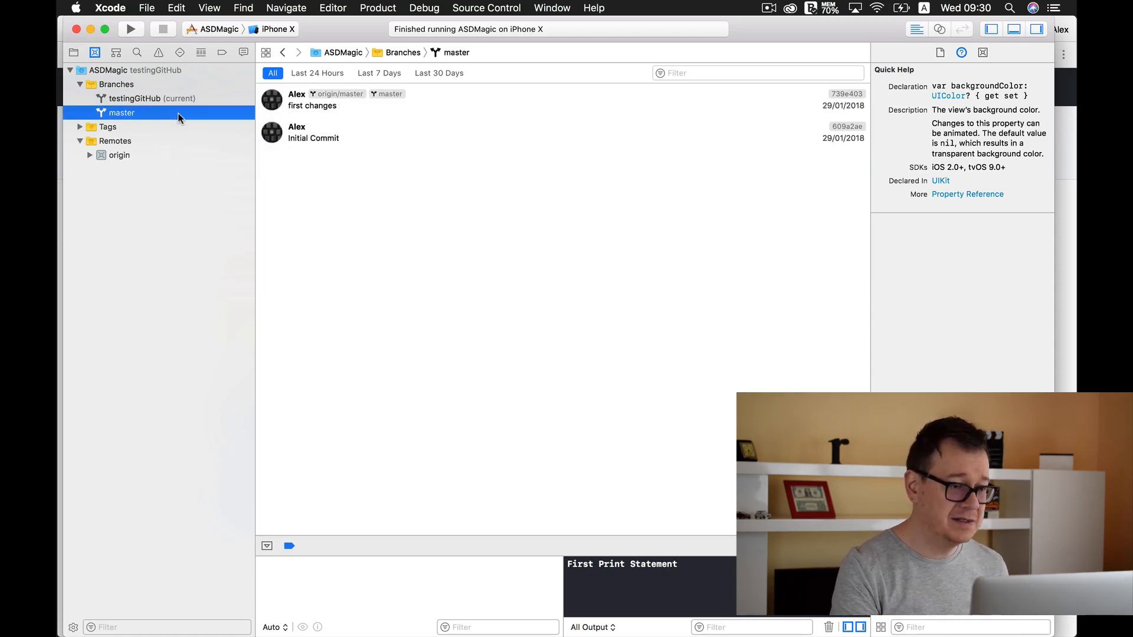
right_click(120, 113)
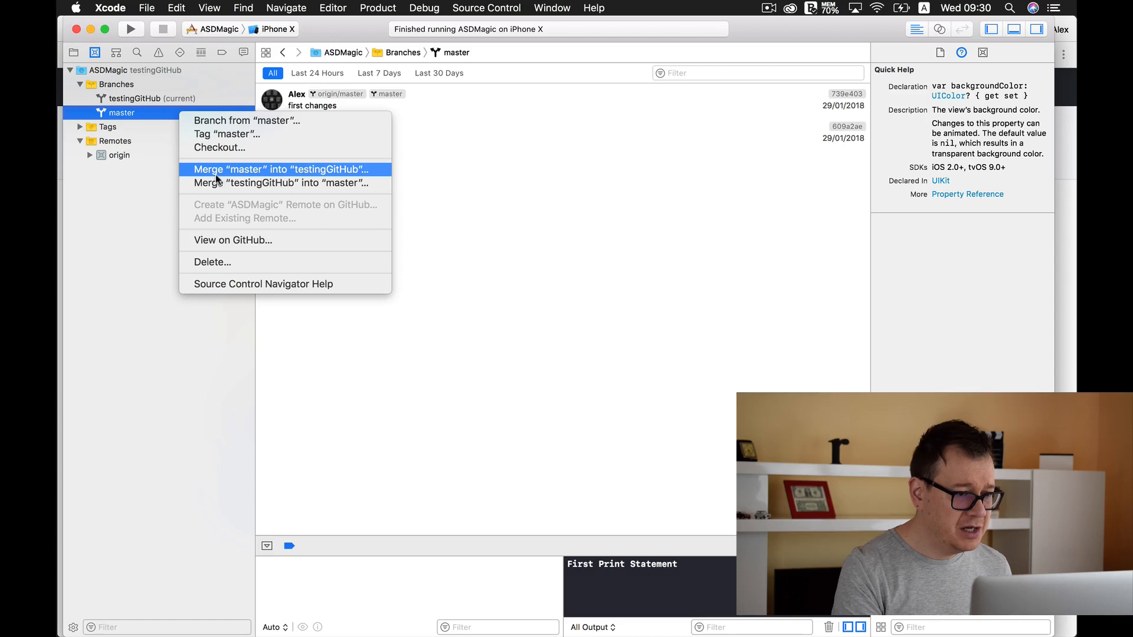
mouse_move(268, 176)
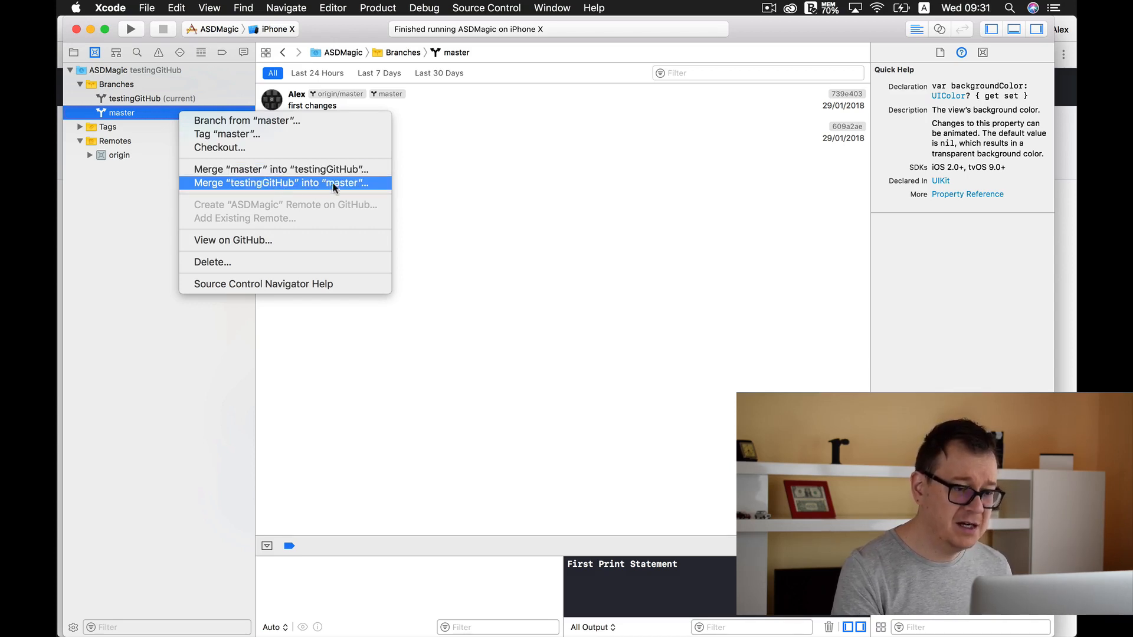
left_click(280, 183)
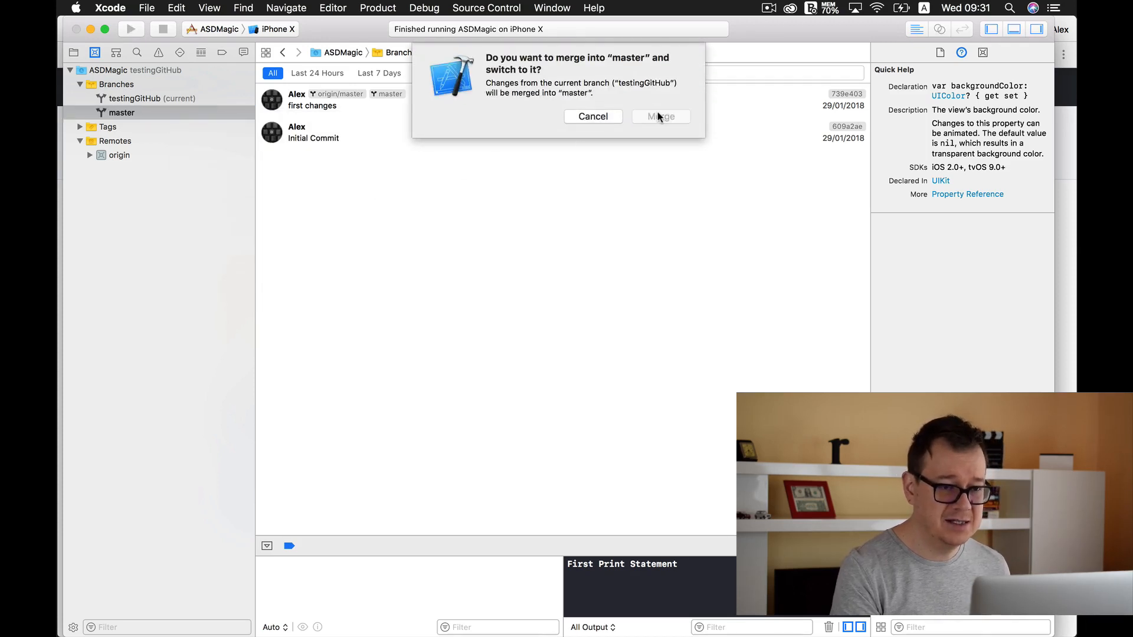
left_click(658, 116)
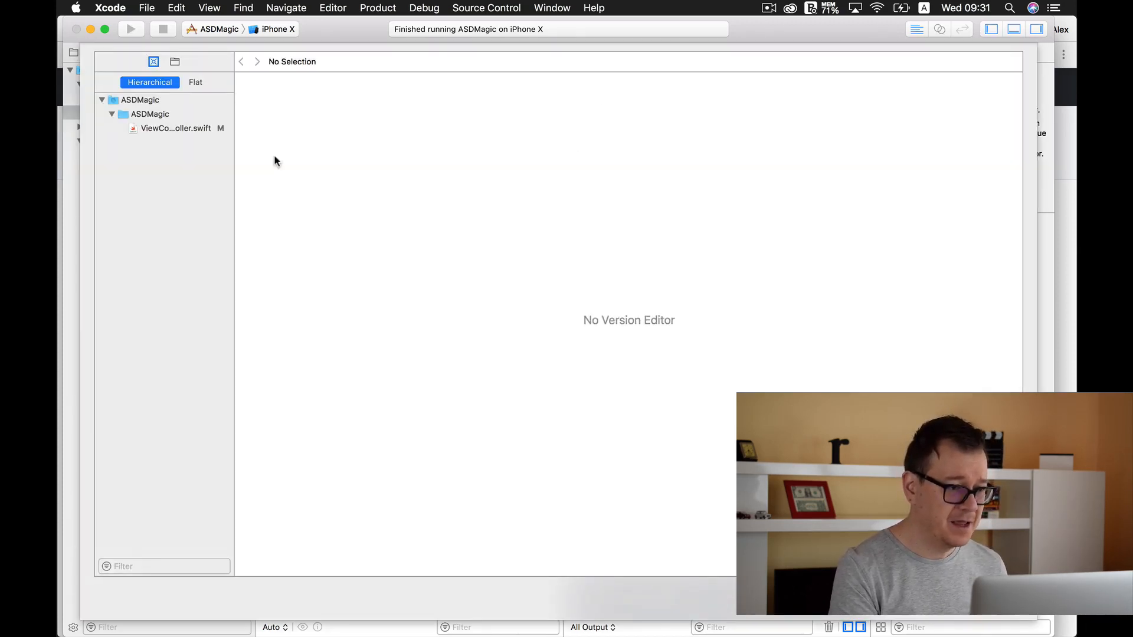
left_click(176, 127)
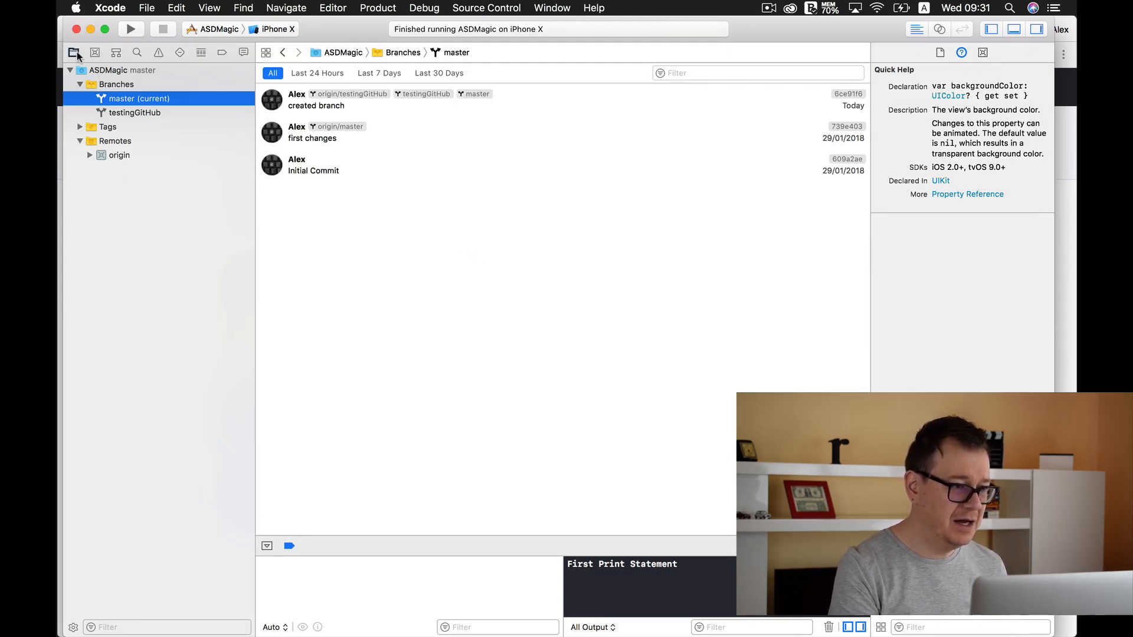
Step: Confirm master's ViewController.swift has the red background line, then open ASDMagic project settings
left_click(73, 52)
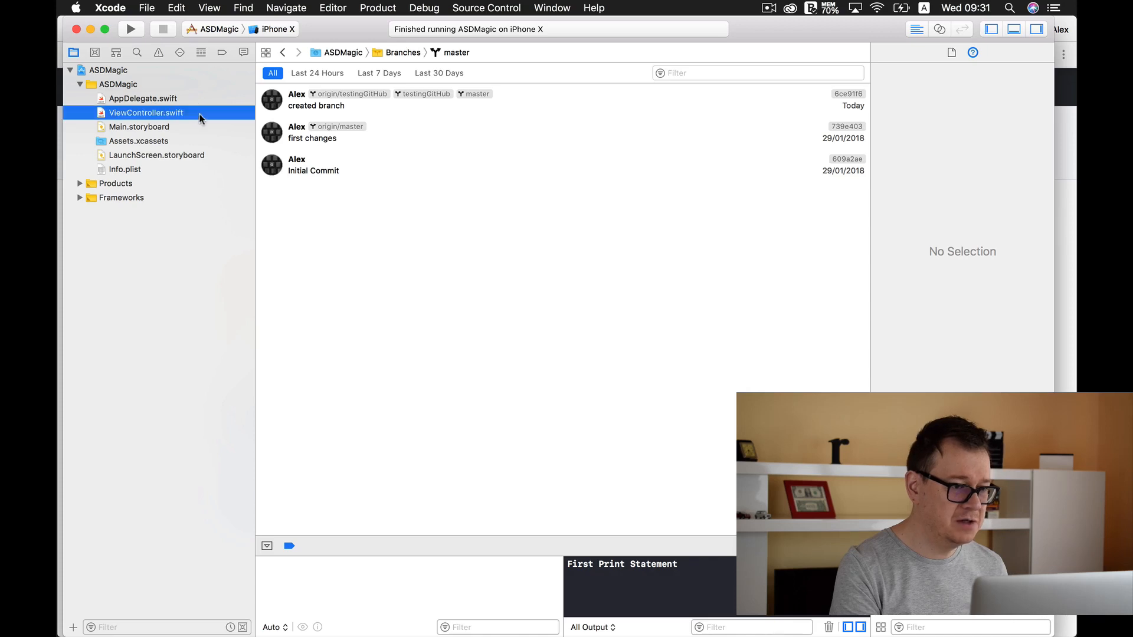
left_click(146, 113)
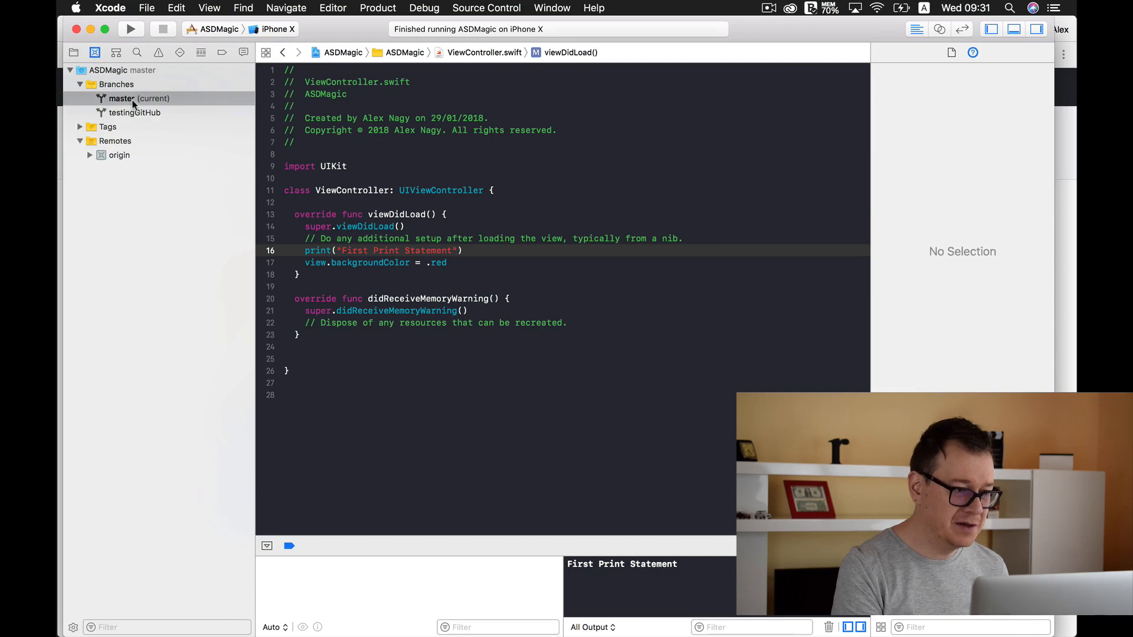
left_click(73, 52)
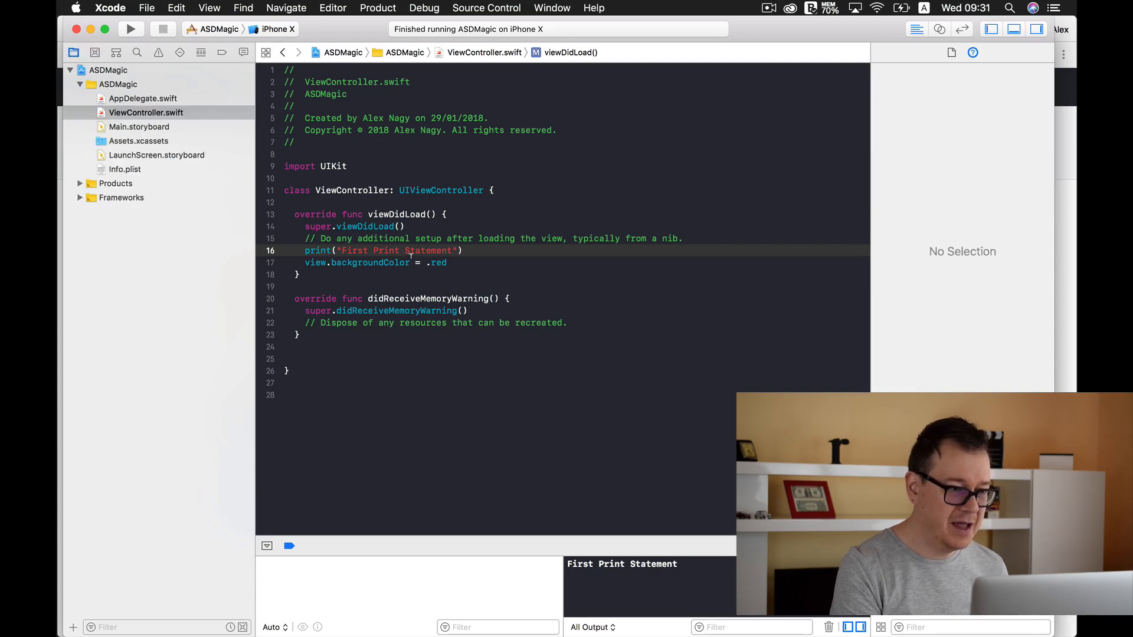
left_click(389, 262)
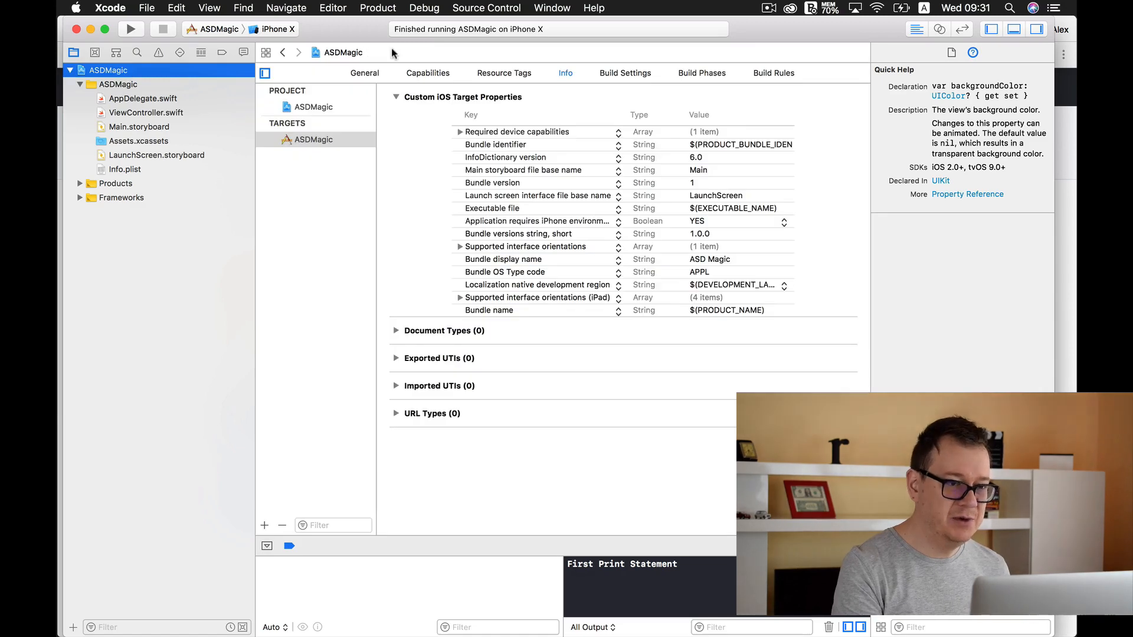
Step: Attempt a commit of the merged changes, then return to the branches list
left_click(486, 8)
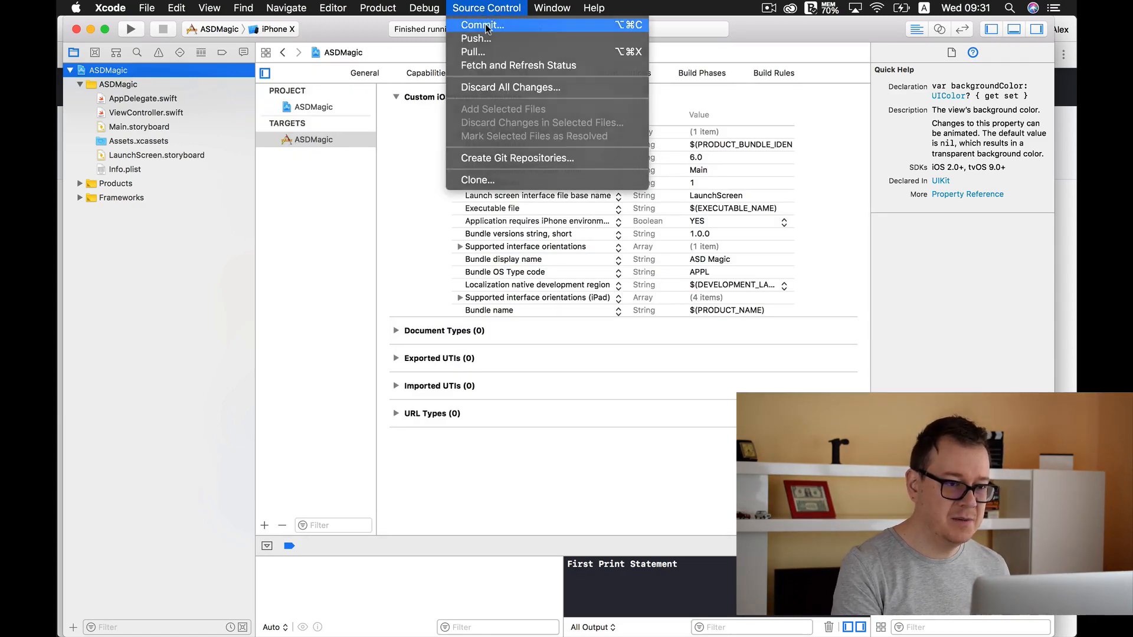
left_click(481, 25)
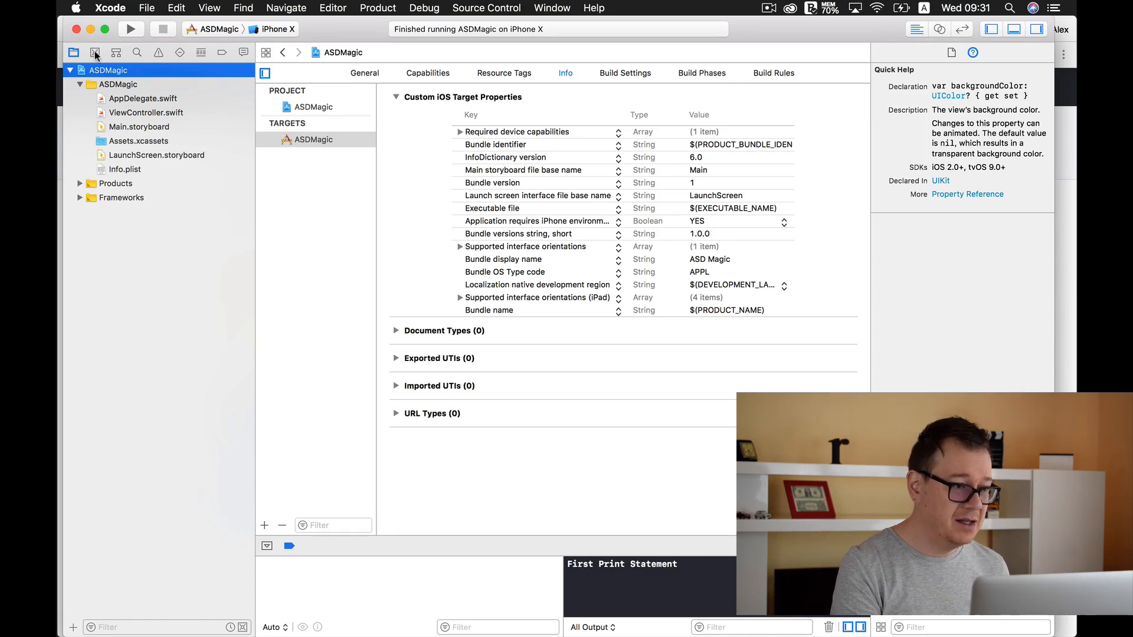
left_click(94, 52)
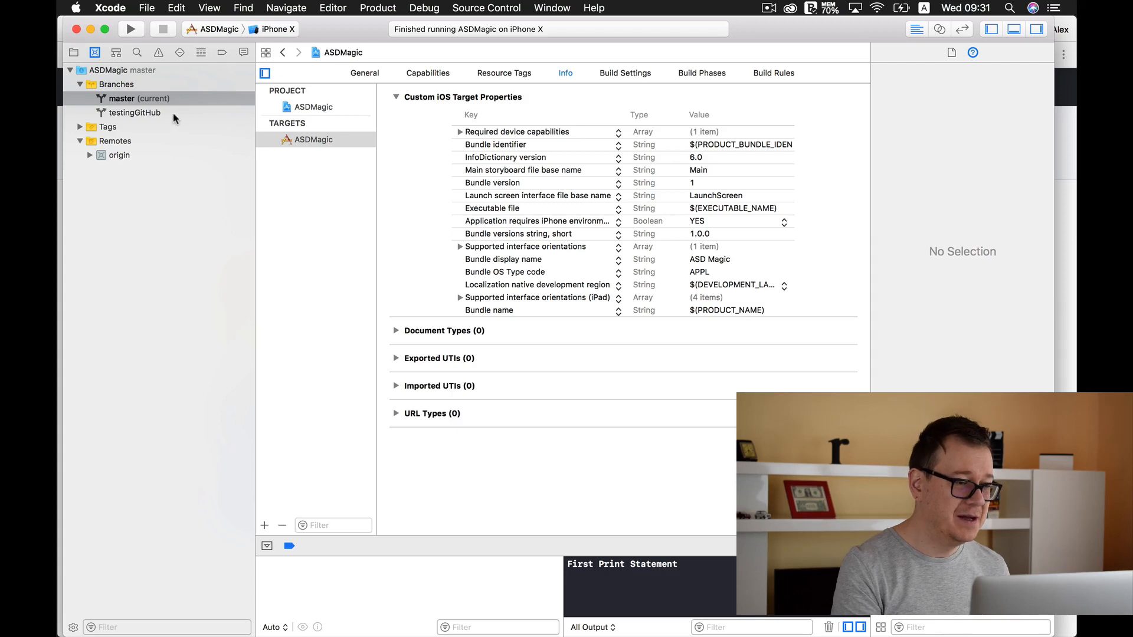
Step: Delete the testingGitHub branch from the ASDMagic repository and confirm, leaving only master
left_click(133, 113)
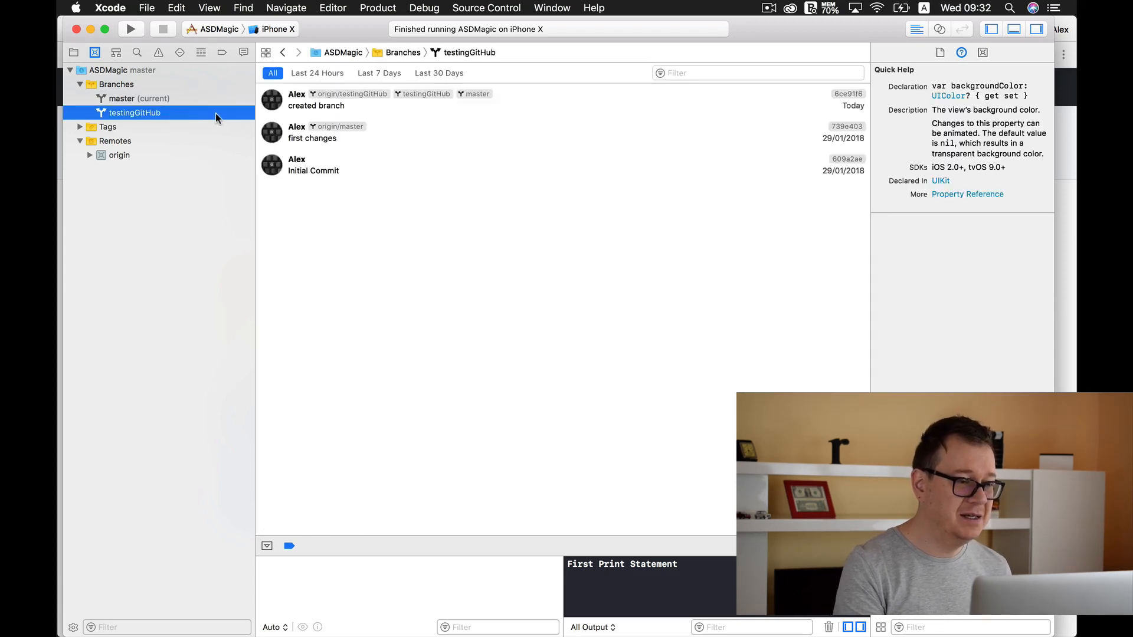
right_click(133, 113)
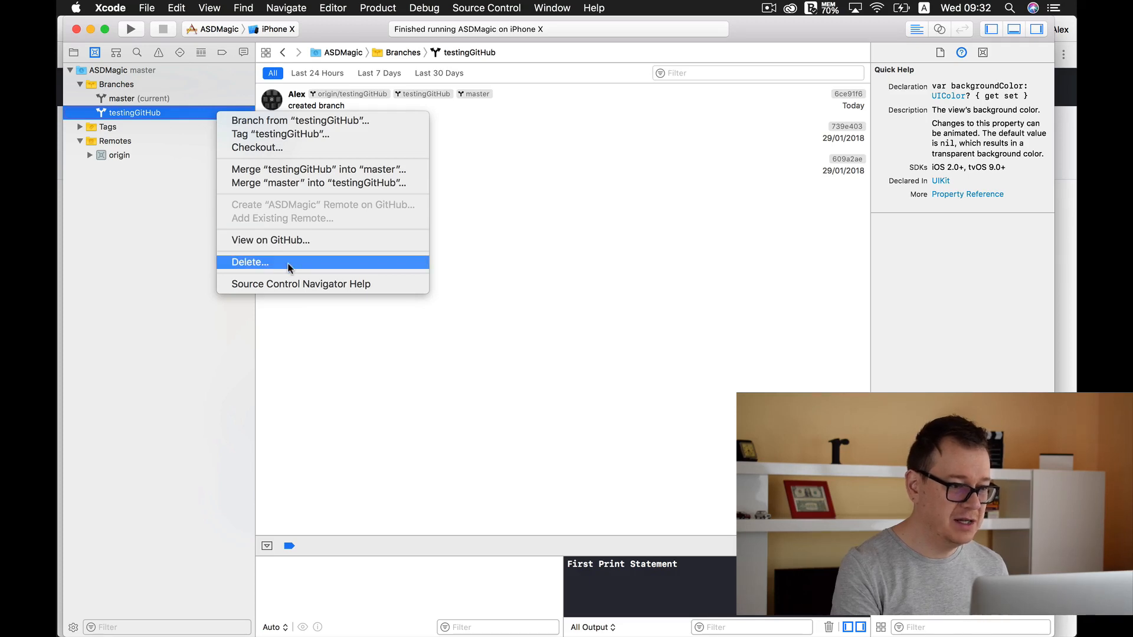
left_click(249, 262)
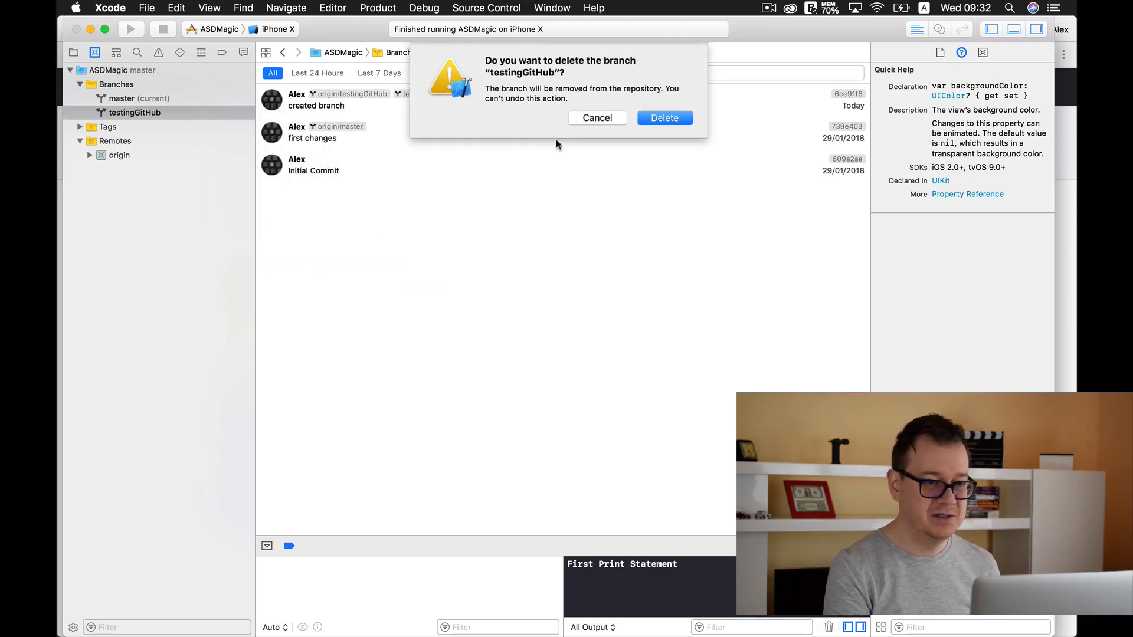
left_click(664, 118)
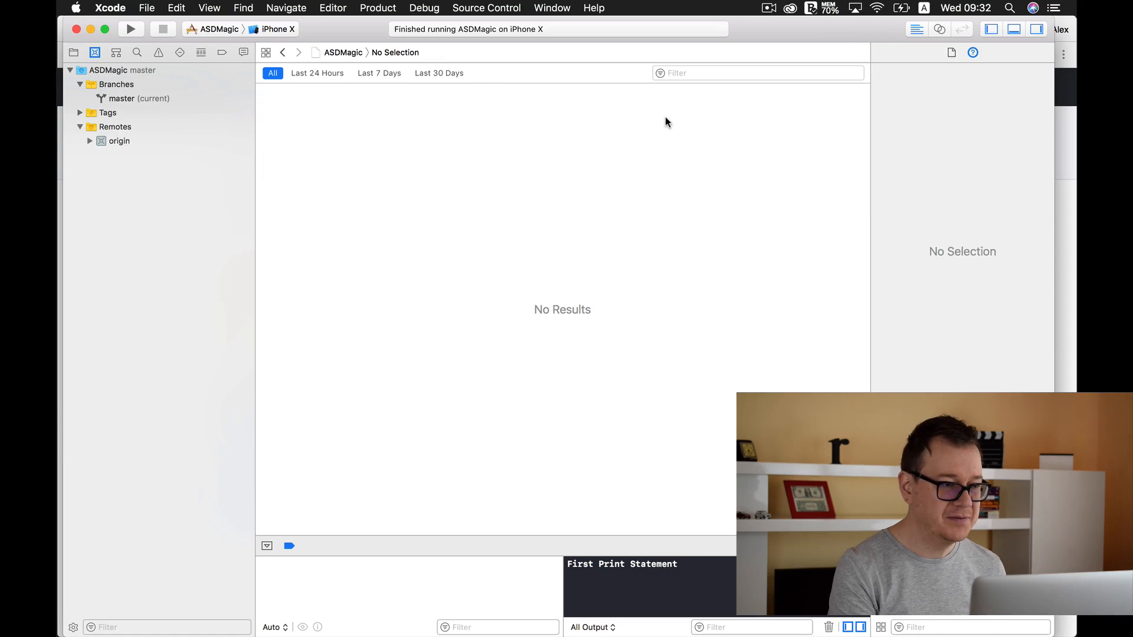
mouse_move(173, 101)
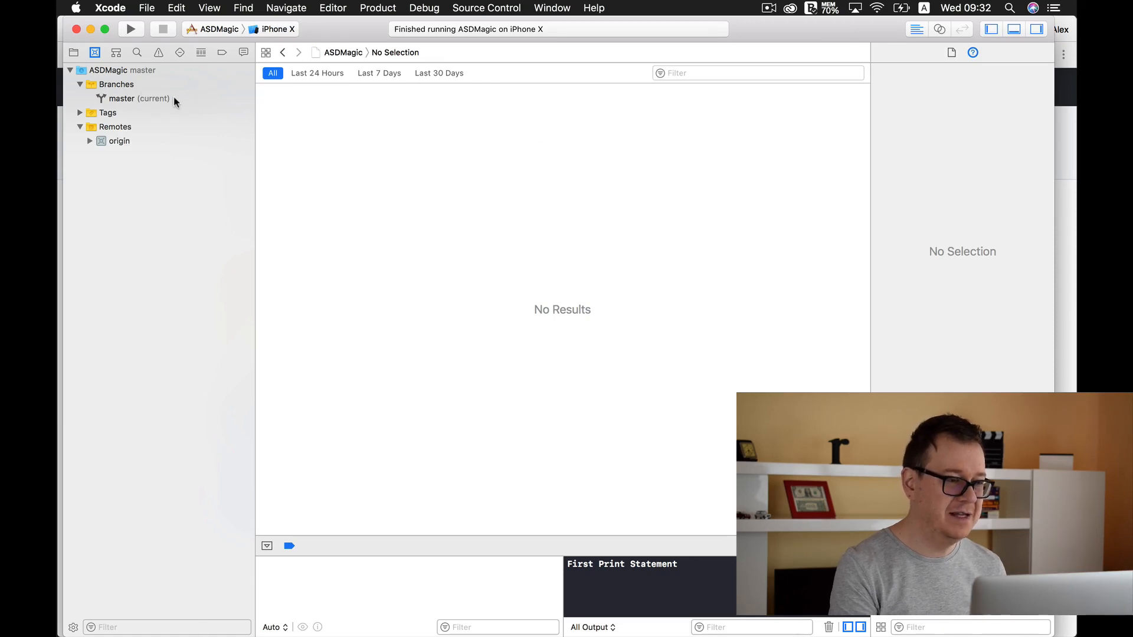